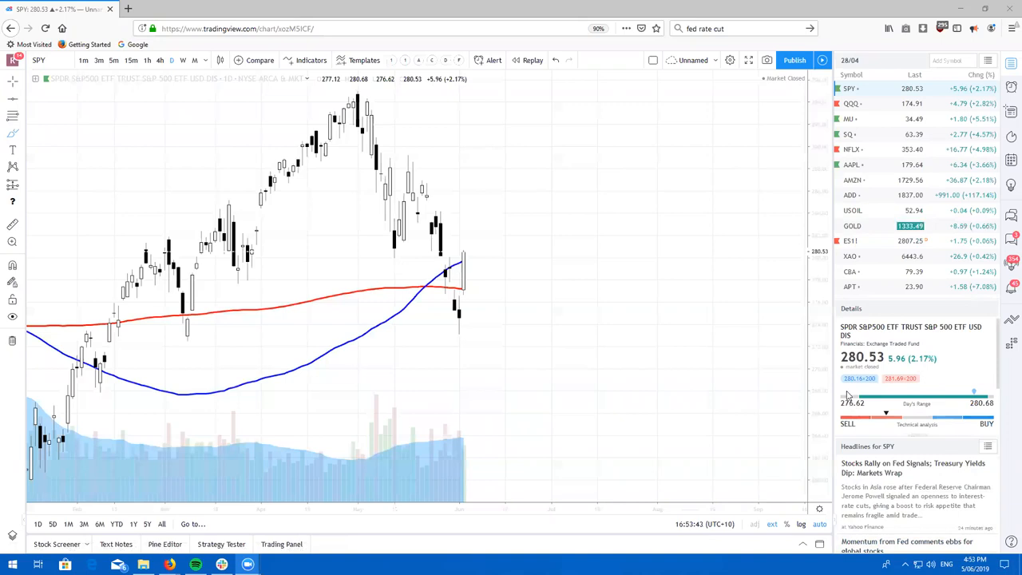
mouse_move(997, 420)
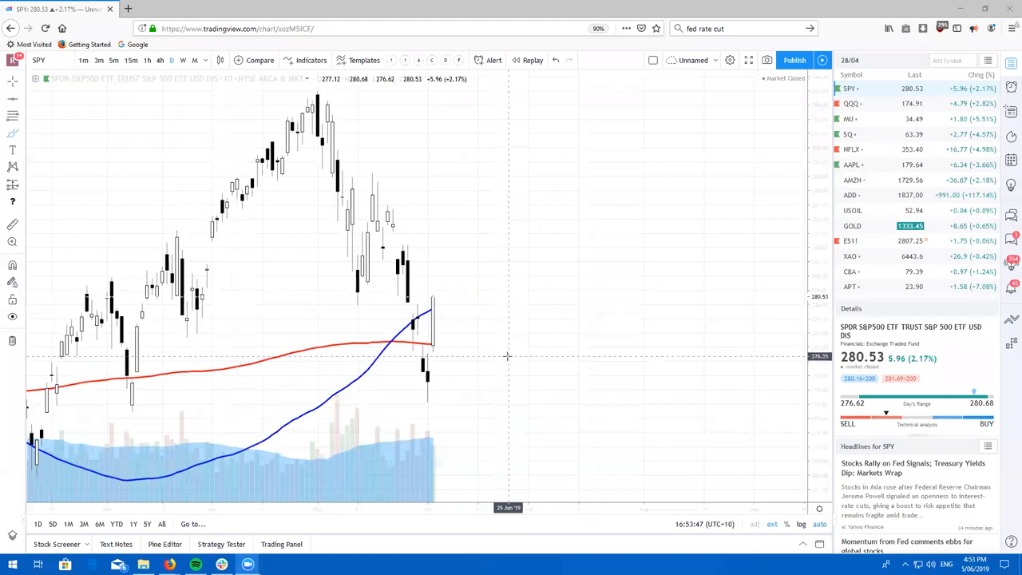
mouse_move(733, 324)
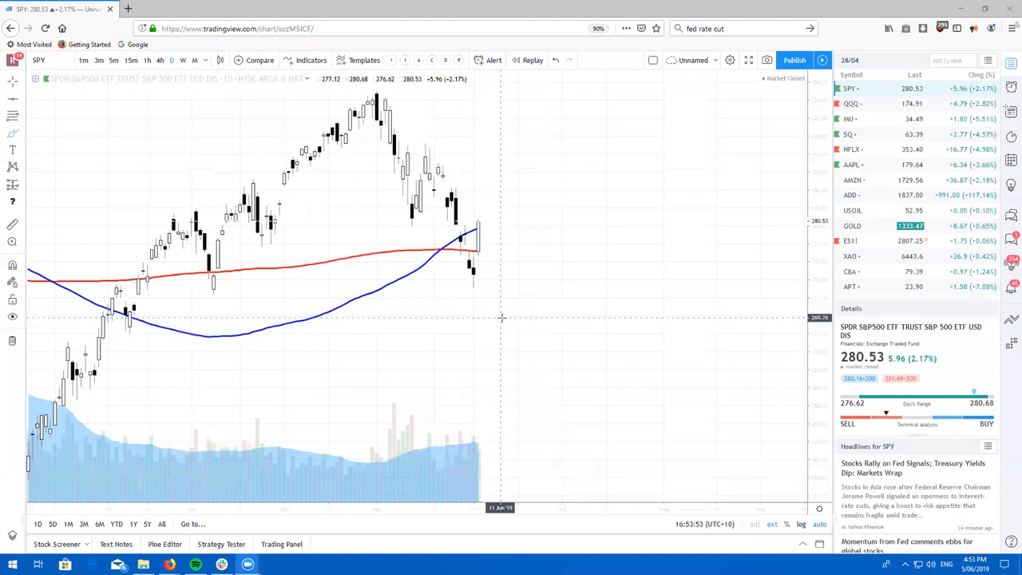
Step: Brush freehand marks on SPY and circle the early-June dip on the 5-minute chart
click(12, 127)
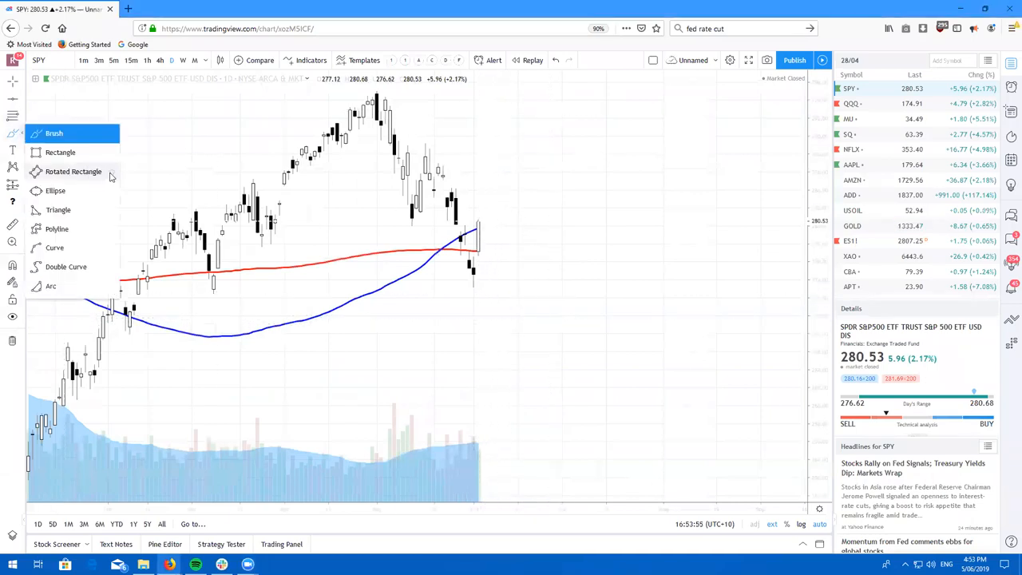
click(54, 132)
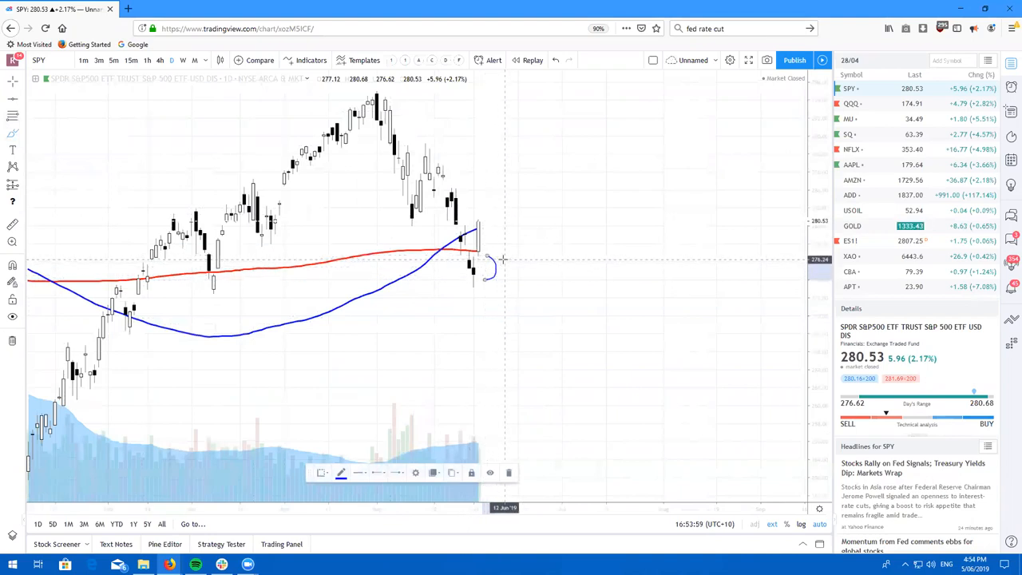
mouse_move(461, 286)
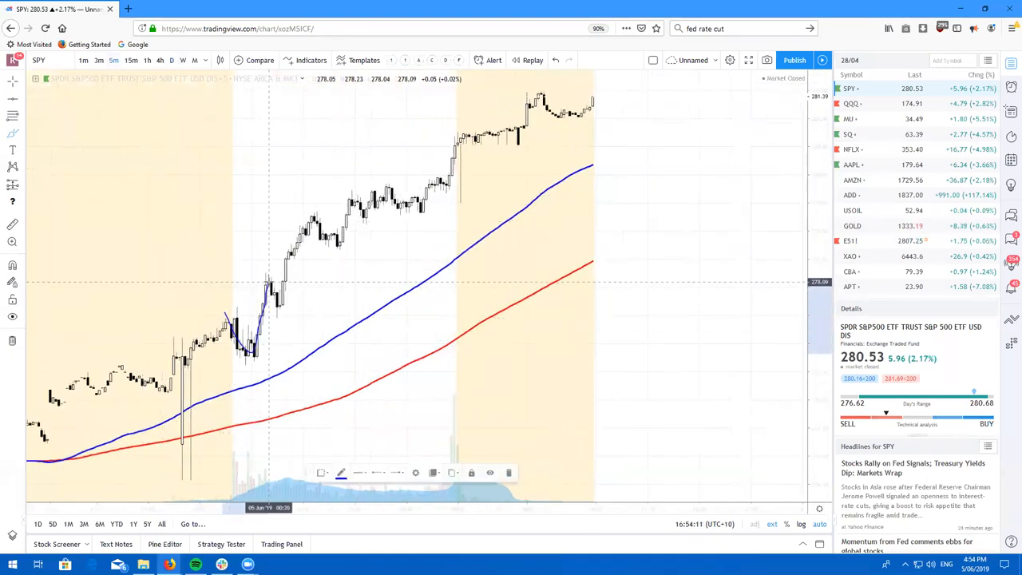
mouse_move(280, 307)
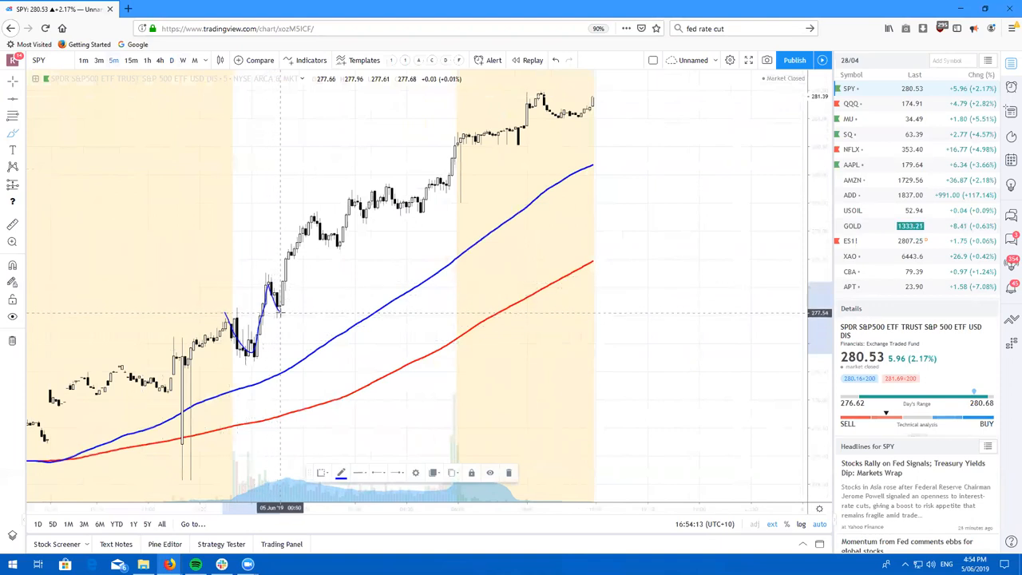
drag(224, 312, 279, 320)
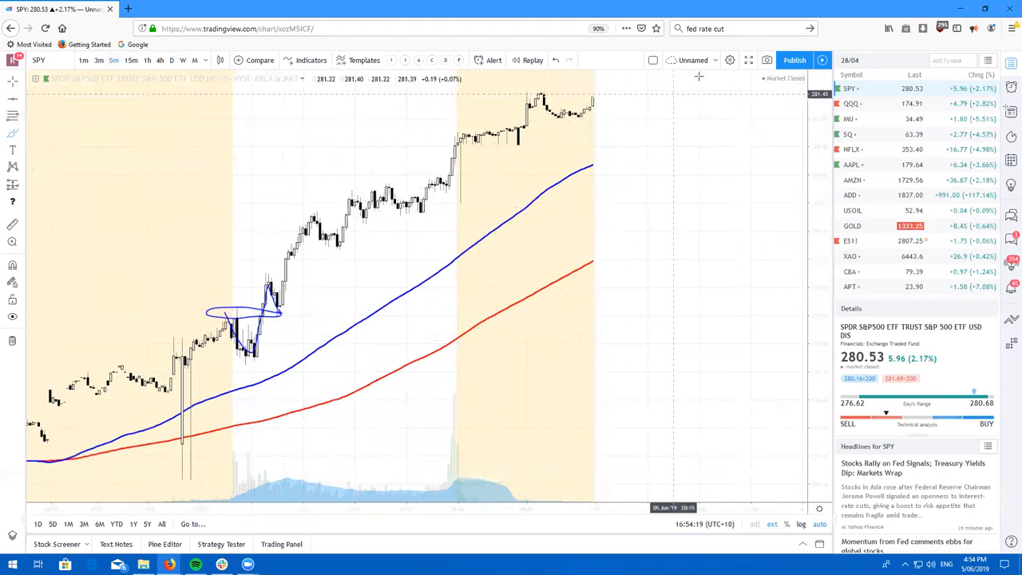
mouse_move(790, 124)
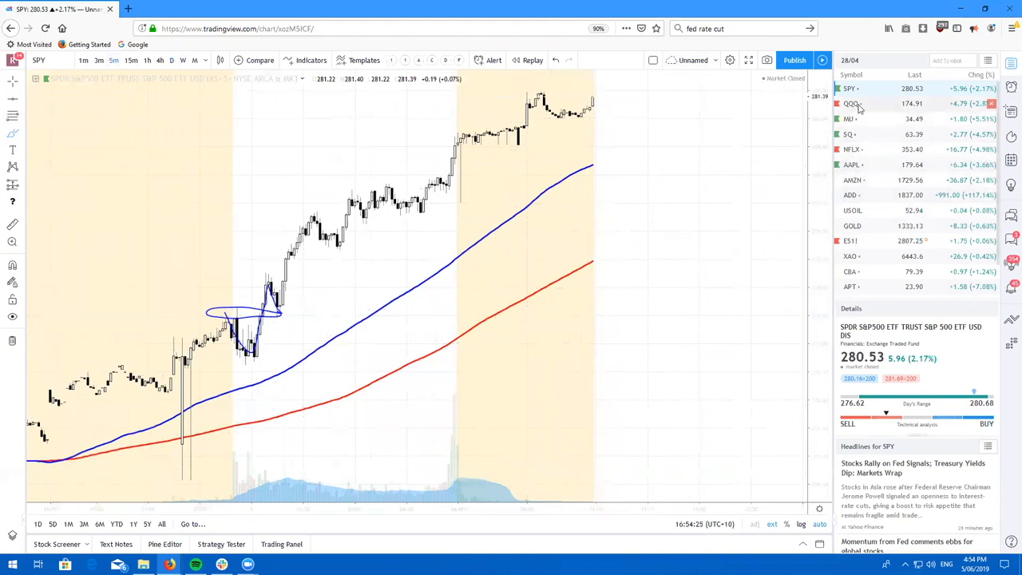
Step: Switch to the QQQ daily chart showing levels at 183.19 and 143.94
click(850, 103)
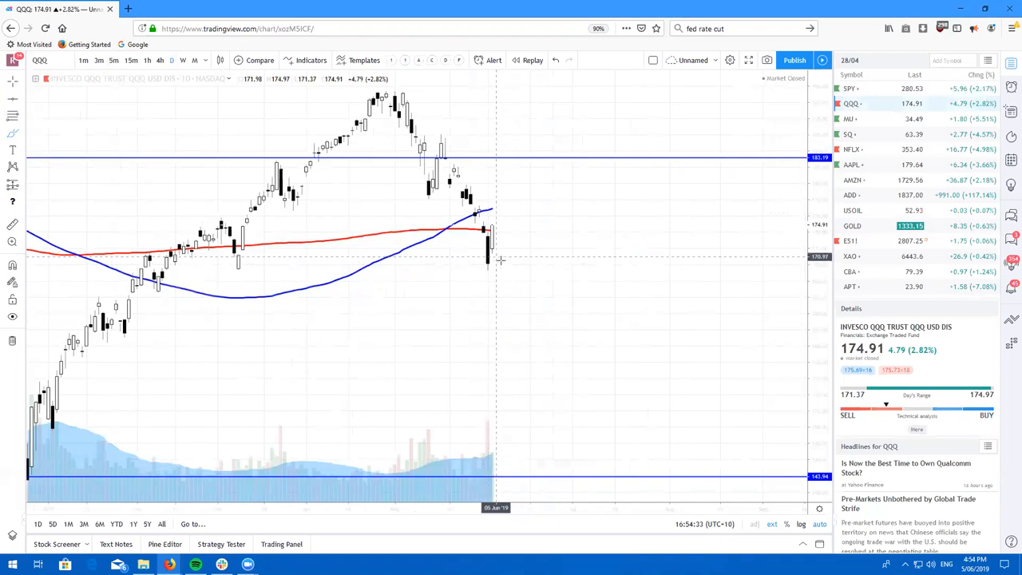
mouse_move(495, 250)
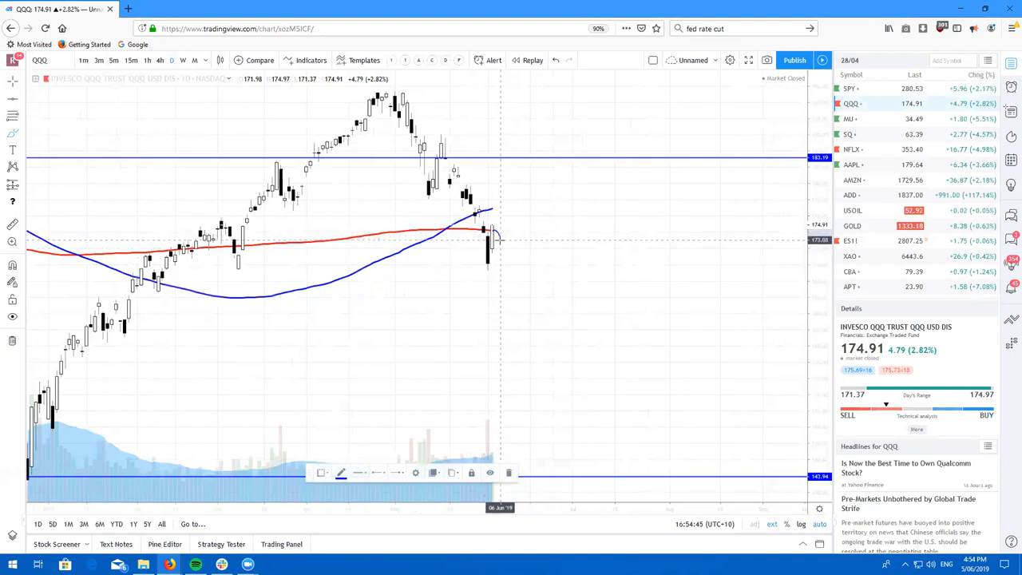
mouse_move(503, 240)
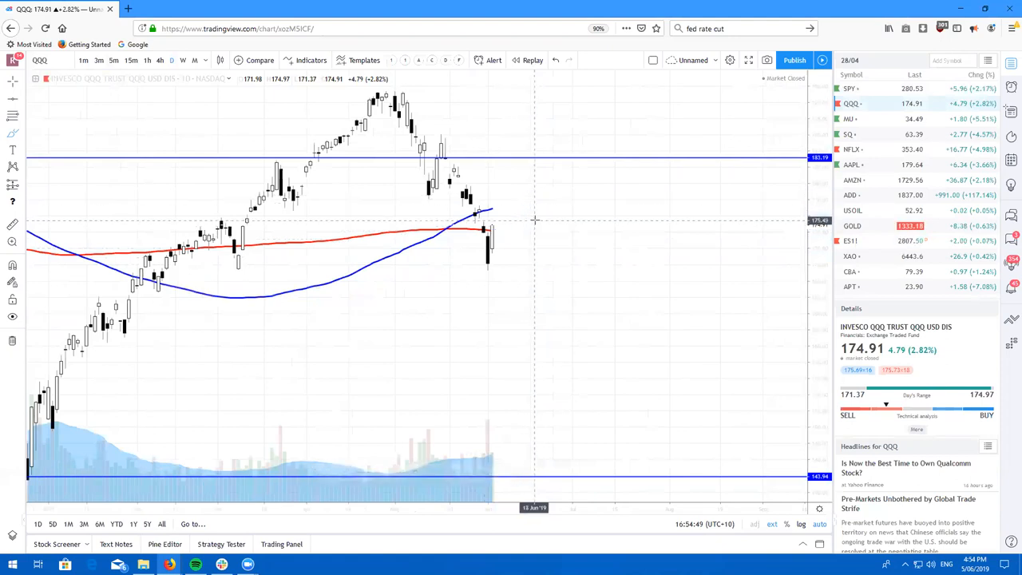
mouse_move(836, 132)
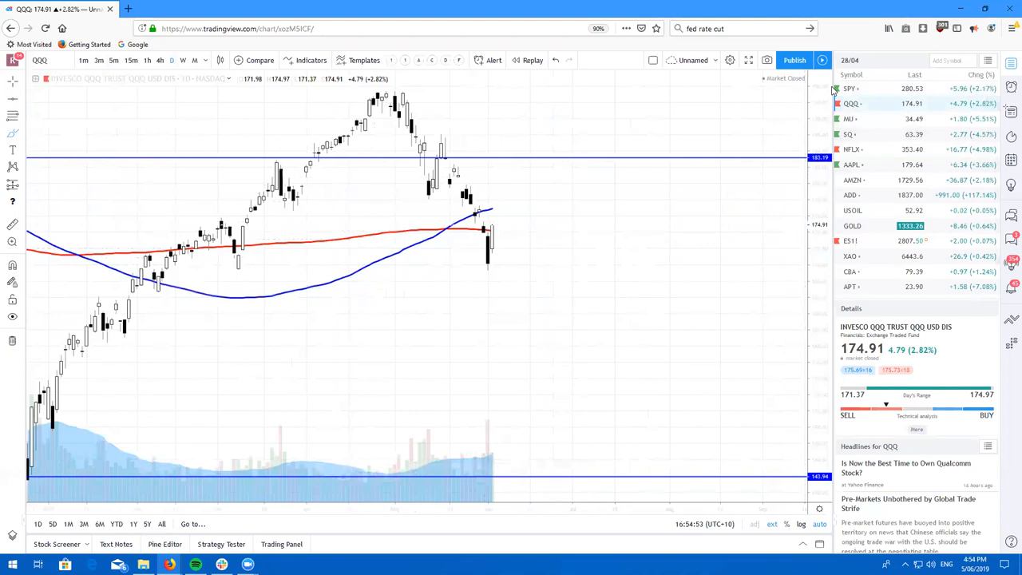
mouse_move(865, 117)
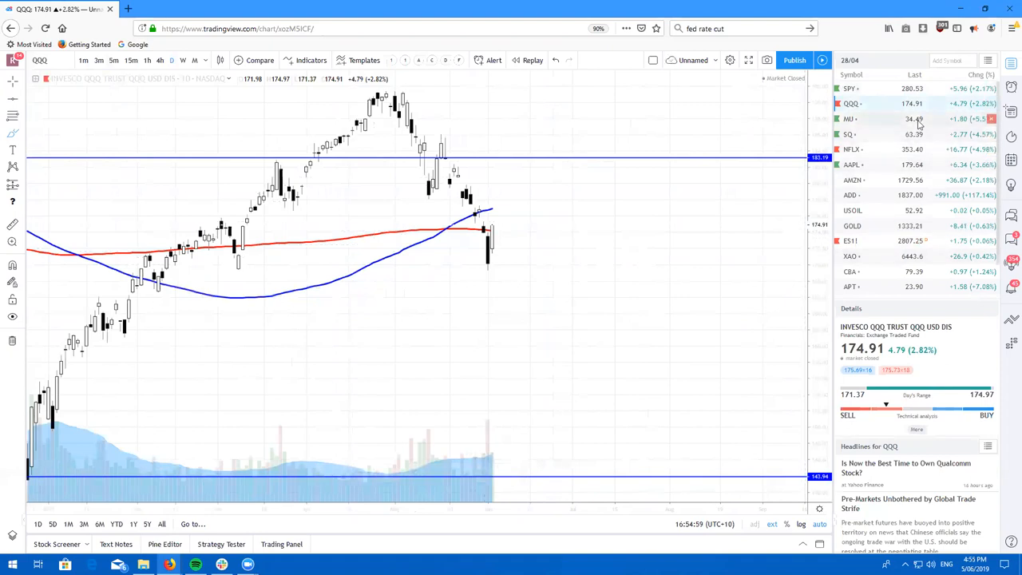
mouse_move(764, 320)
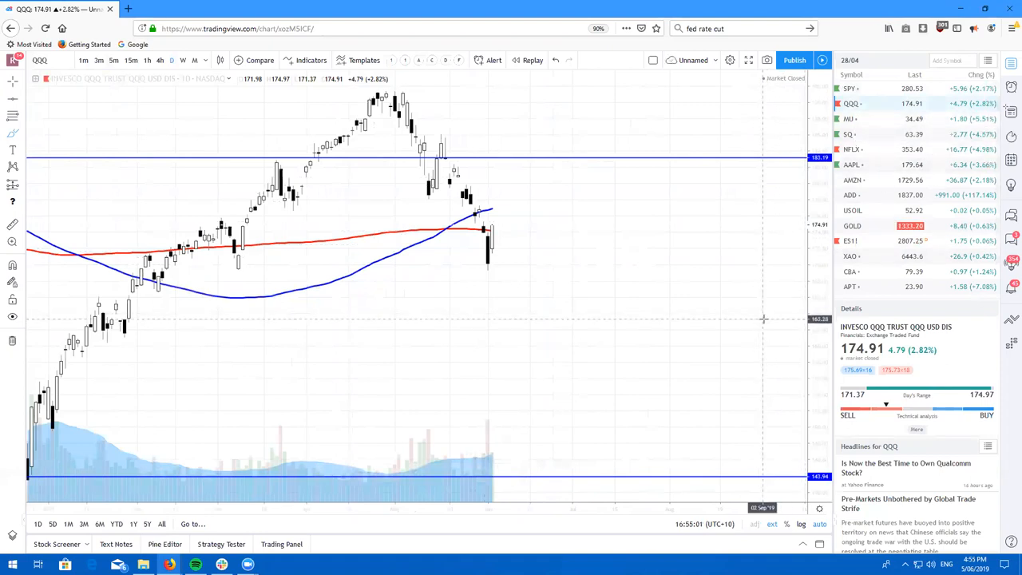
mouse_move(702, 232)
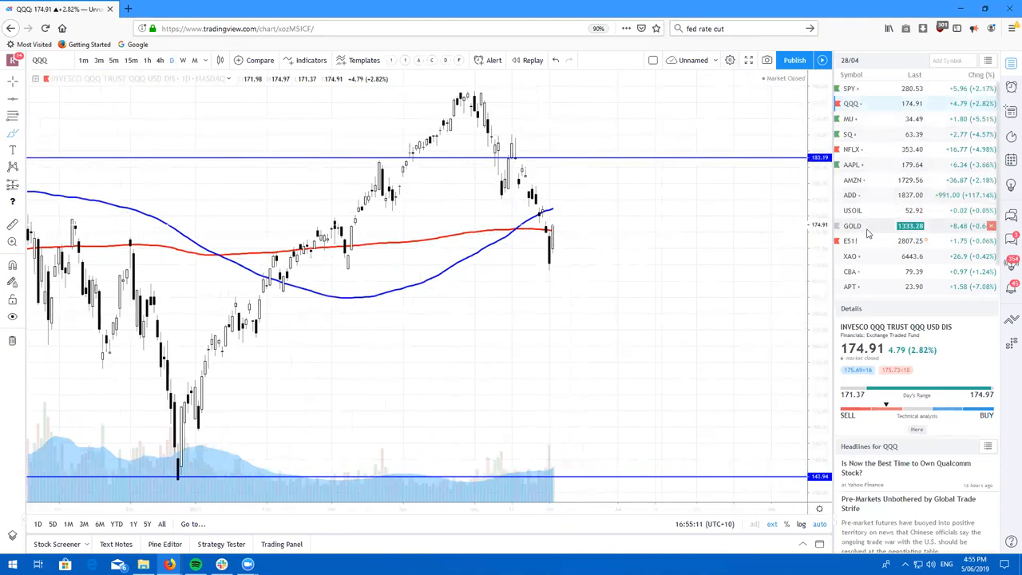
Step: Load the gold daily chart with levels 1343.62 and 1279.88 and its descending trendline
click(852, 226)
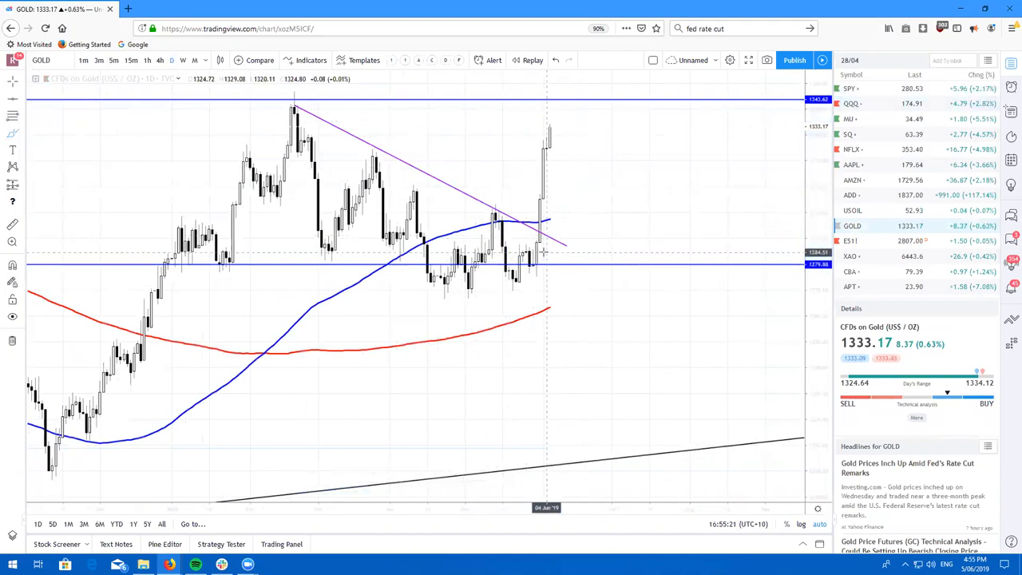
mouse_move(589, 141)
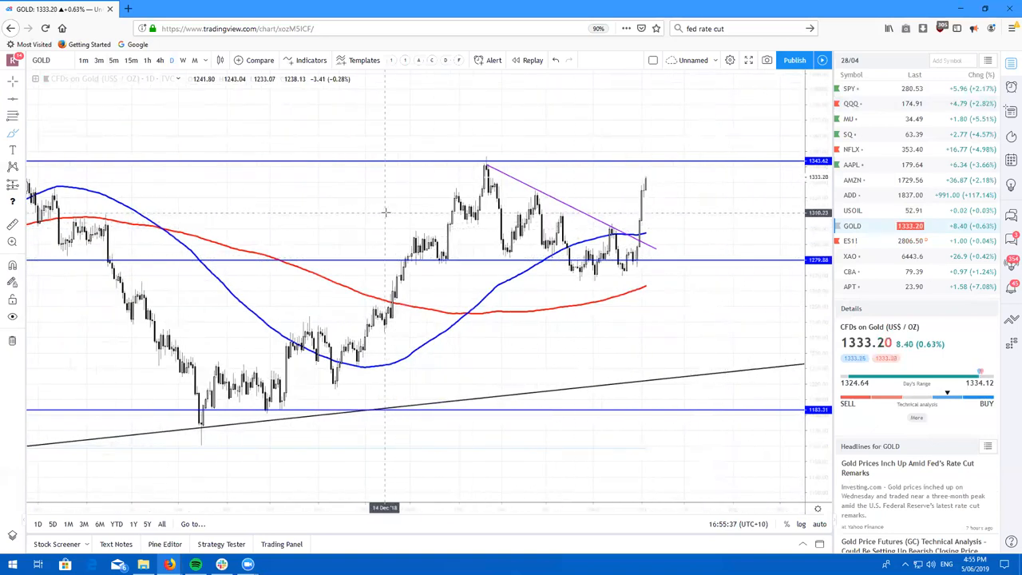
mouse_move(449, 188)
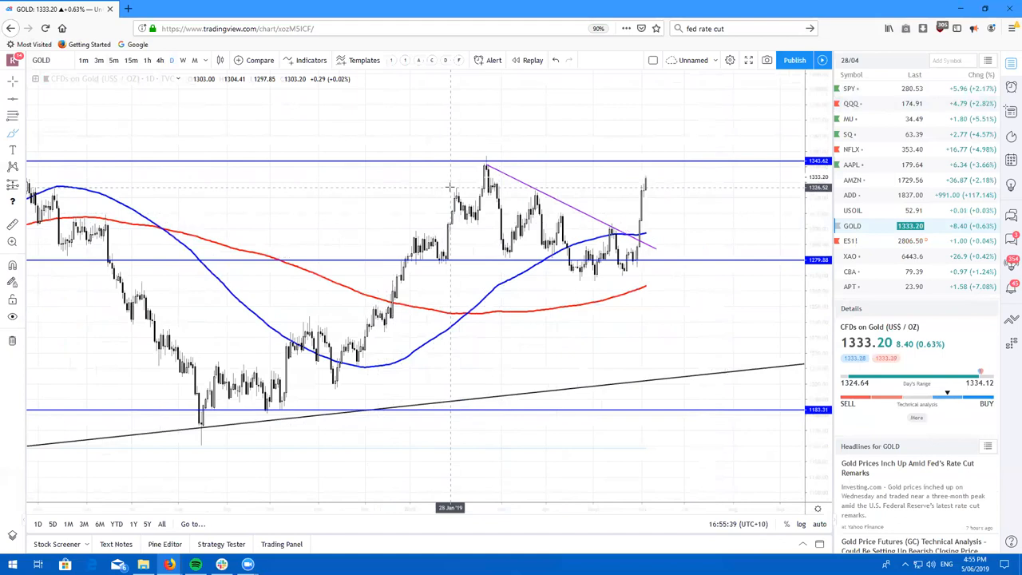
mouse_move(778, 201)
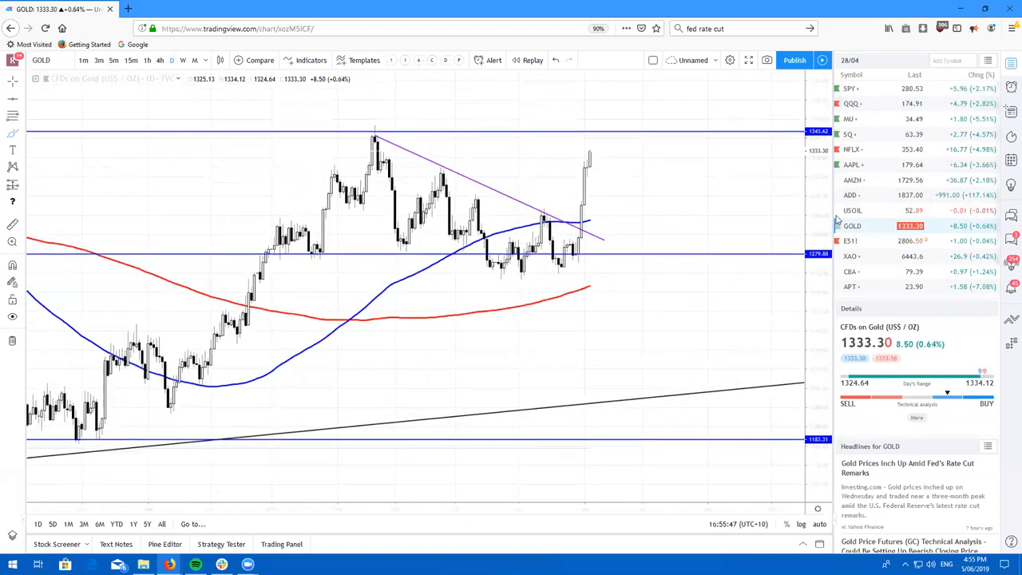
Step: Open the Micron (MU) daily chart with the 34.24 support and curved rebound projection
click(849, 119)
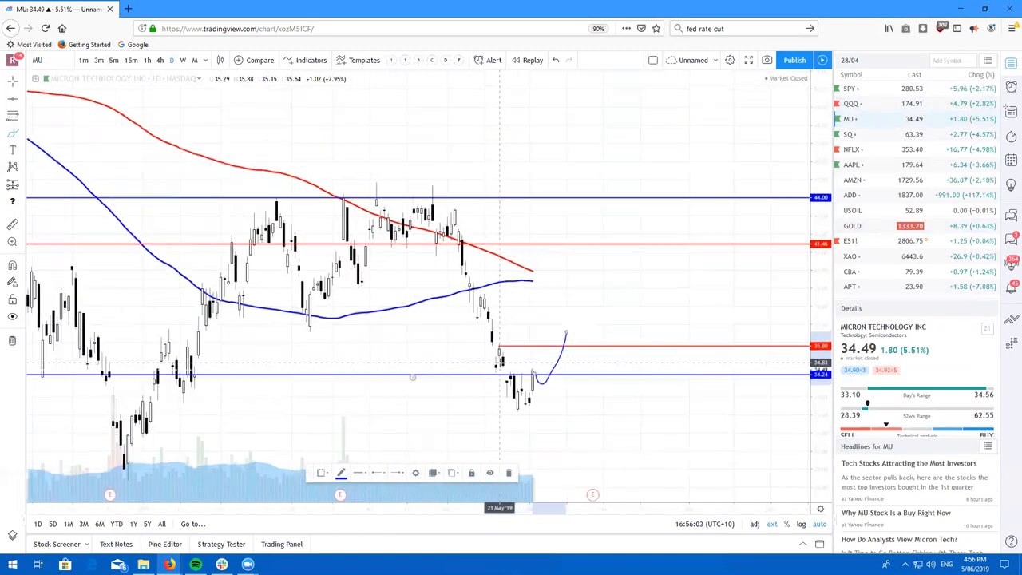
mouse_move(180, 395)
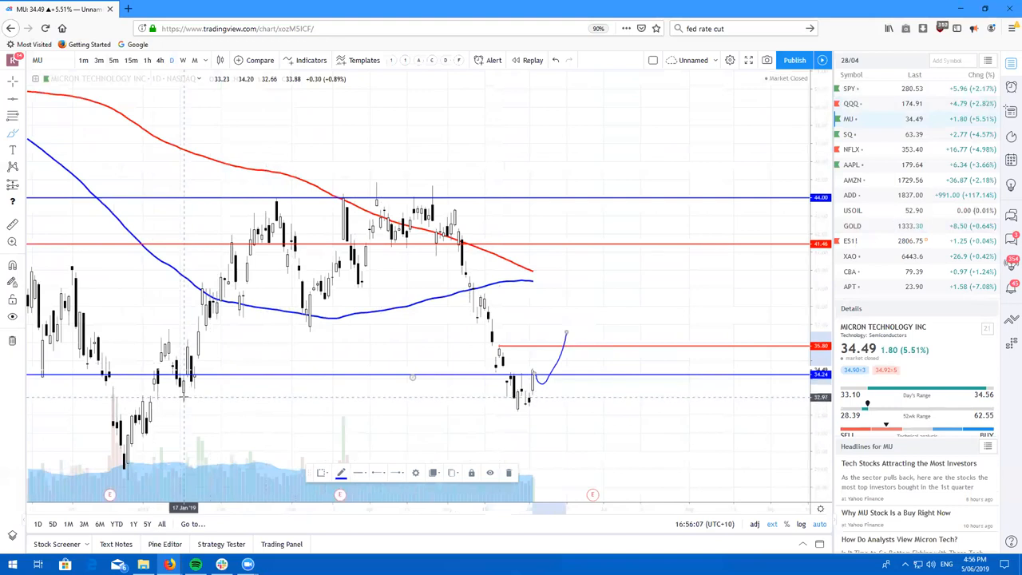
mouse_move(222, 397)
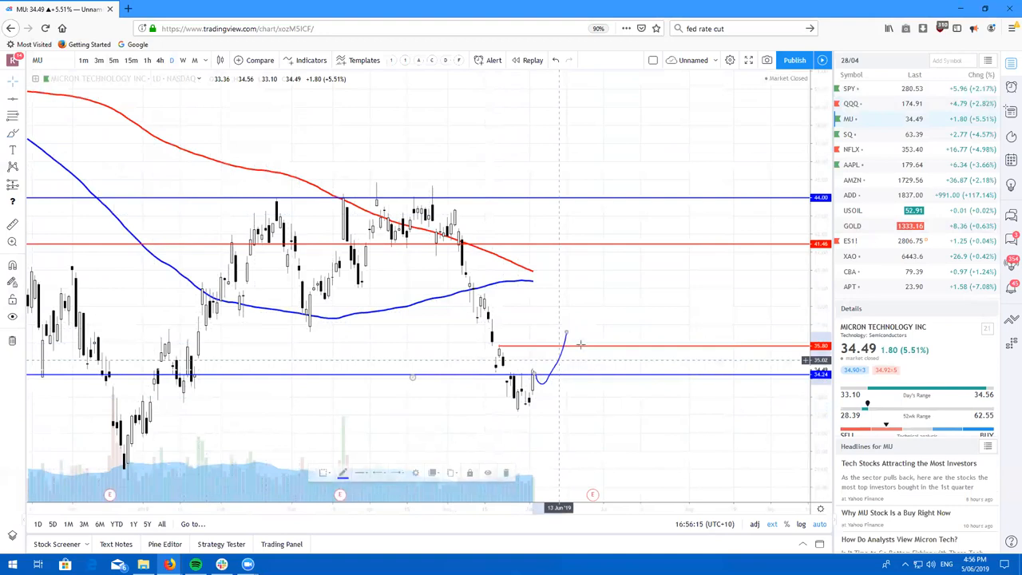
Step: Open SQ, add the RSI indicator, and sketch a rebound projection after the latest candle
click(848, 135)
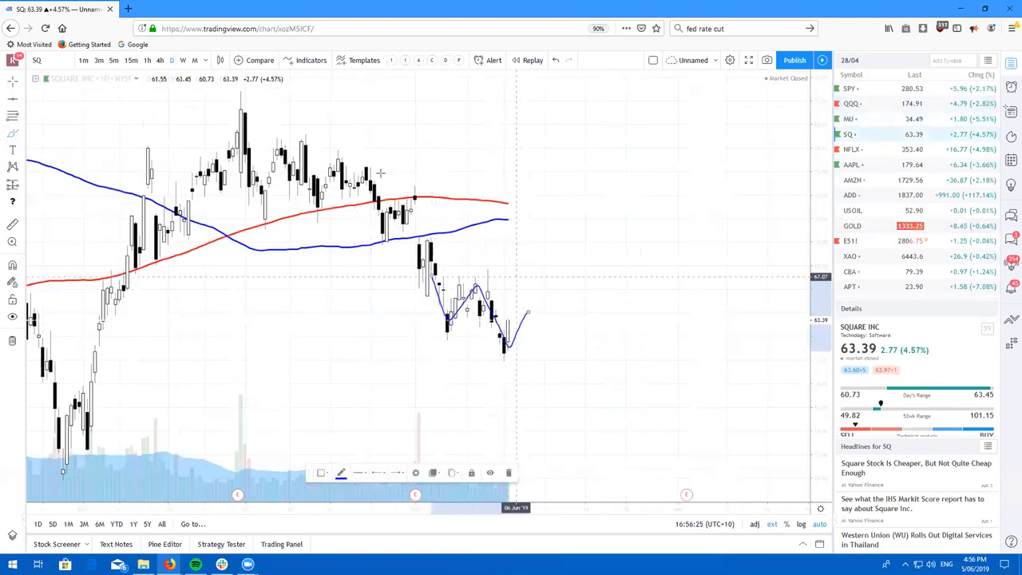
click(311, 60)
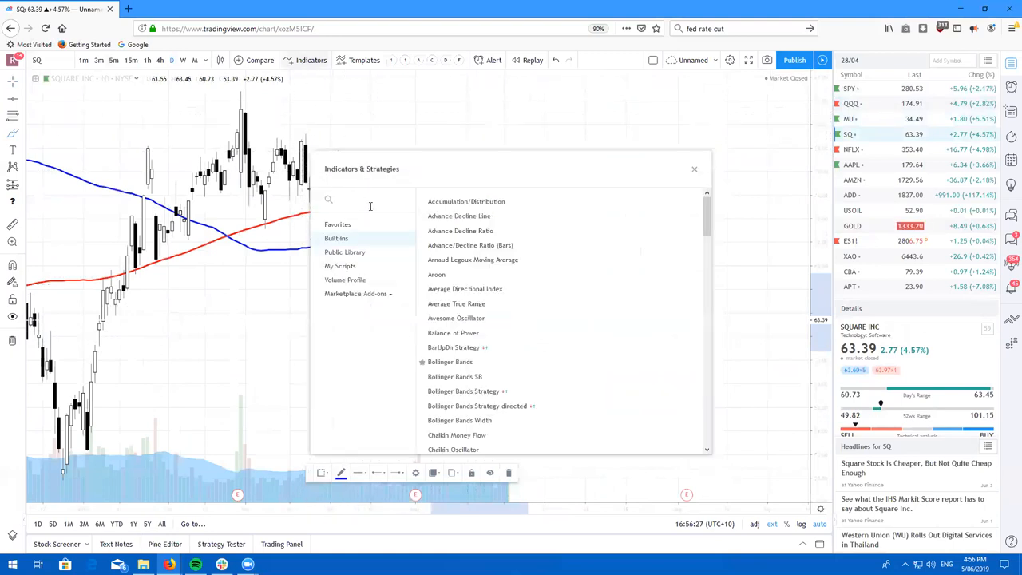
text(rsi)
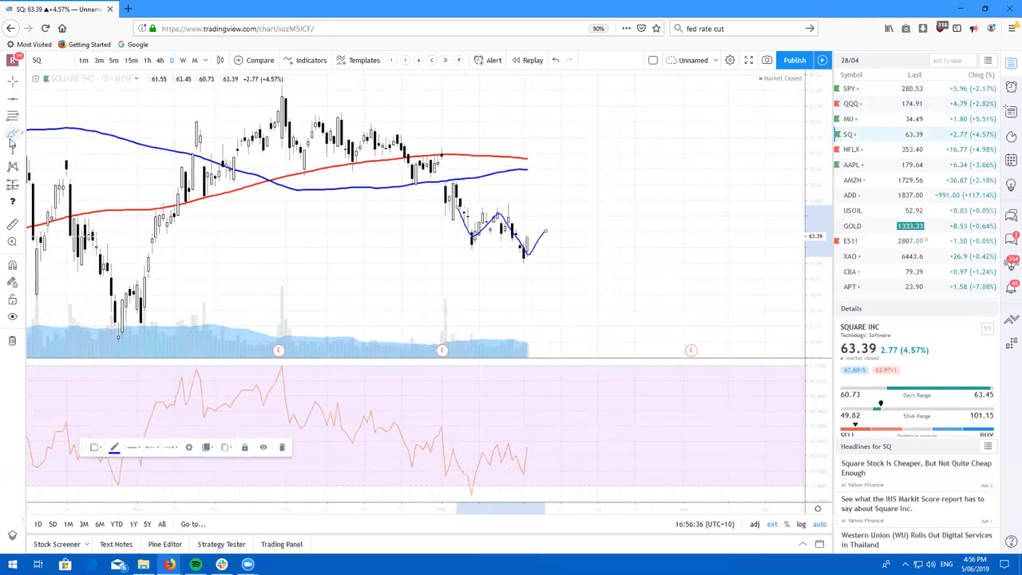
mouse_move(519, 471)
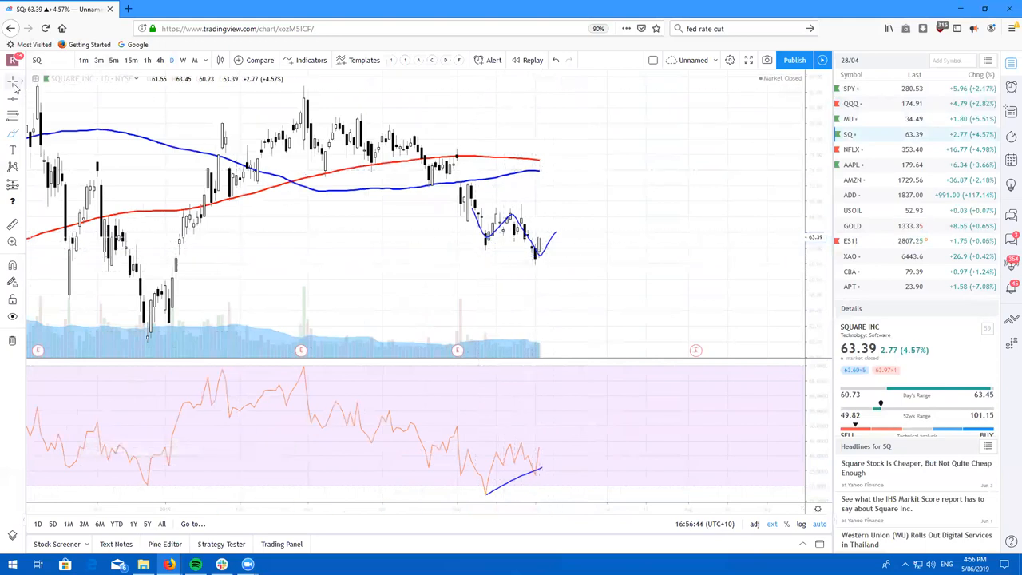
mouse_move(519, 481)
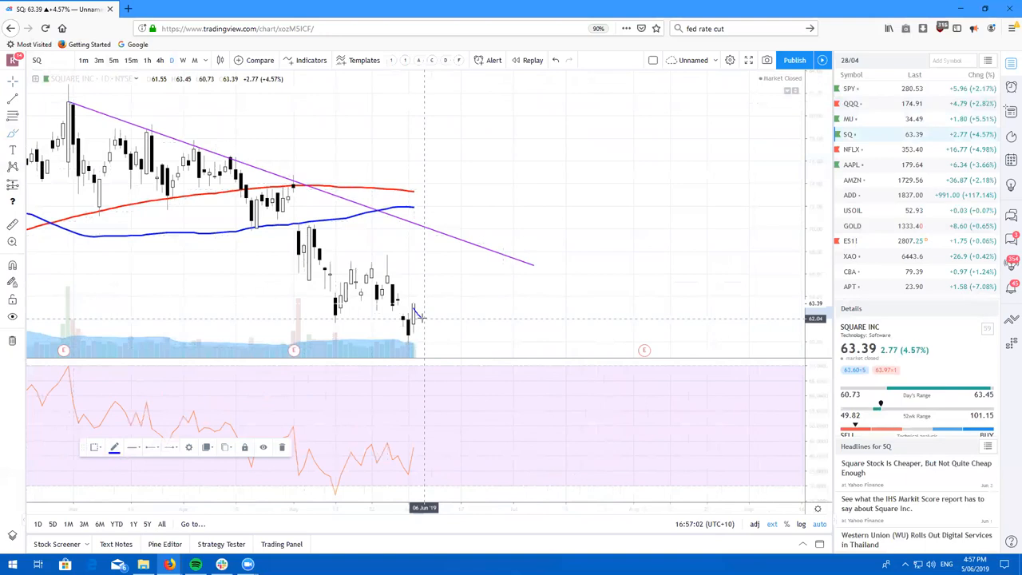
drag(415, 311, 452, 256)
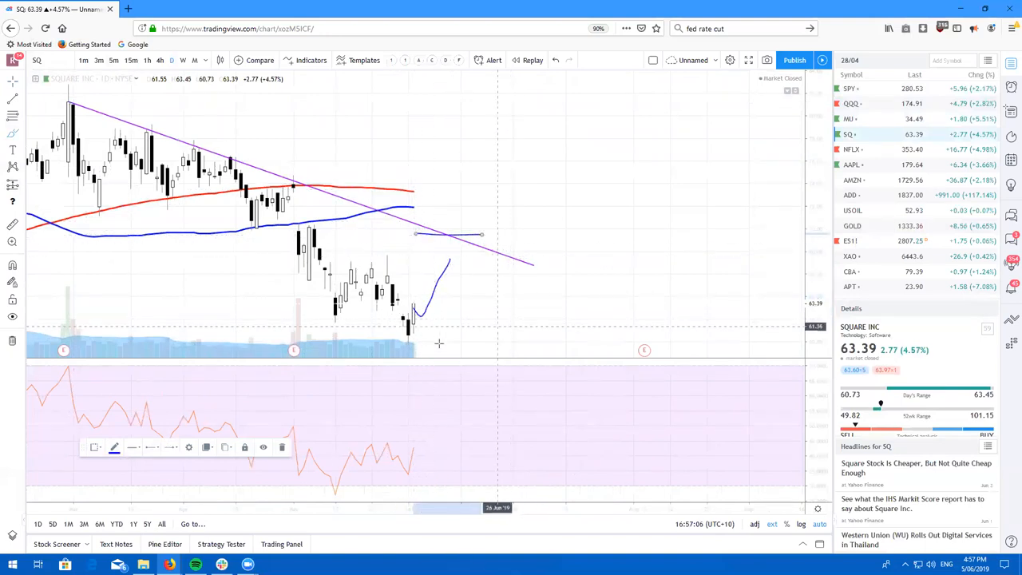
mouse_move(445, 313)
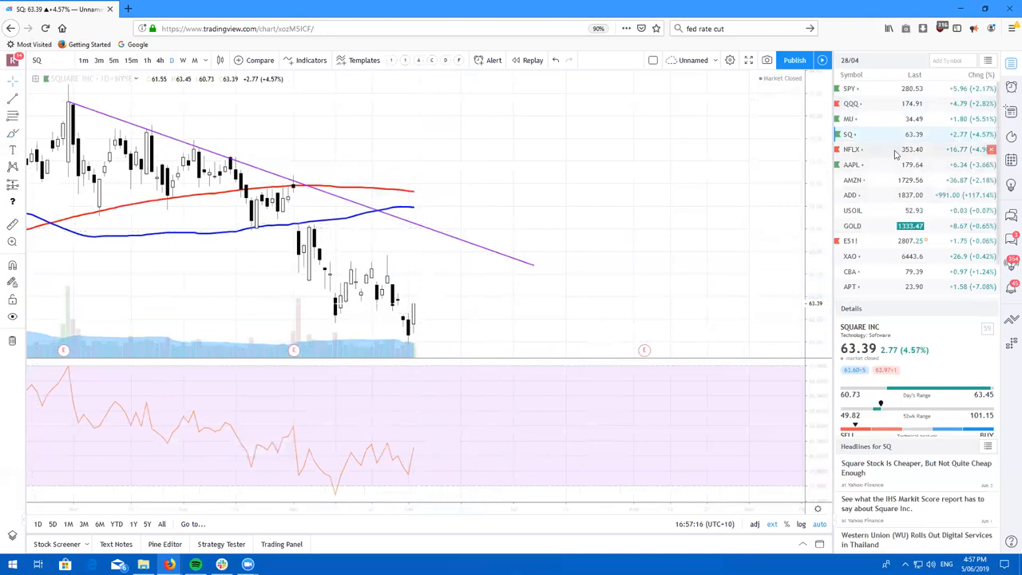
Step: Load the Netflix daily chart with levels at 382.25, 373.18 and 302.31
click(852, 149)
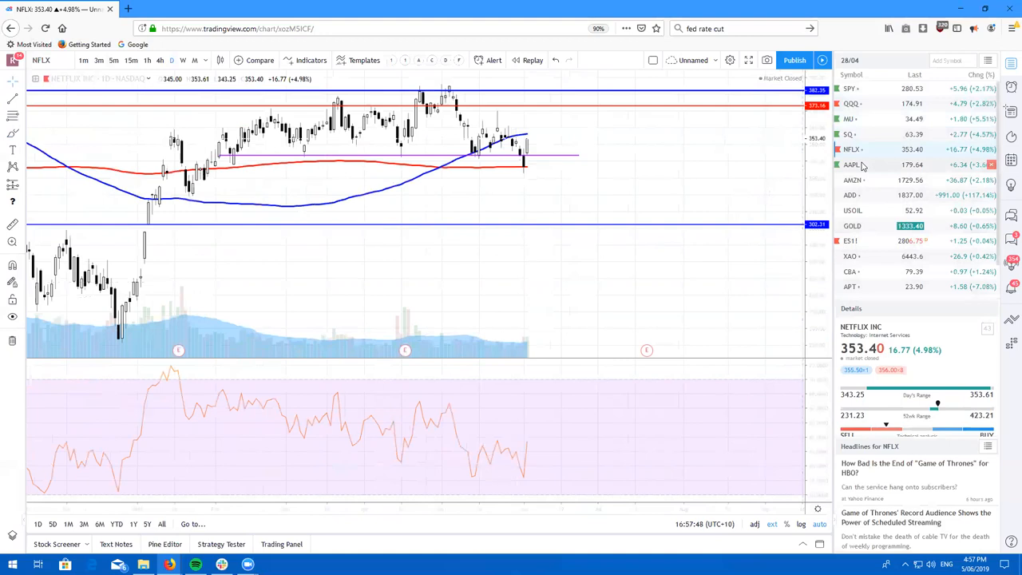
Step: Open AAPL, pan its daily chart, switch to weekly bars, then load AMZN
click(851, 164)
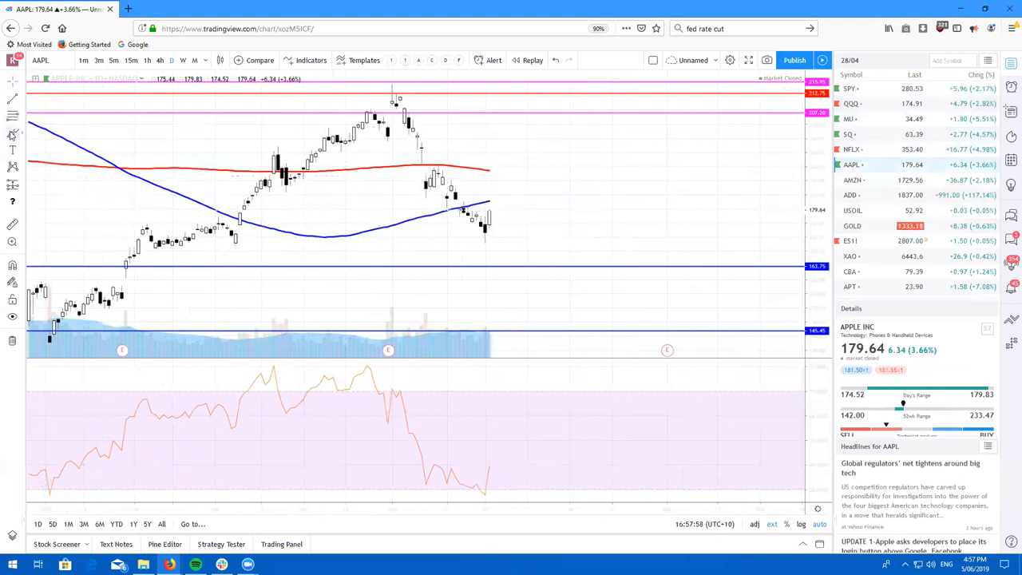
mouse_move(466, 224)
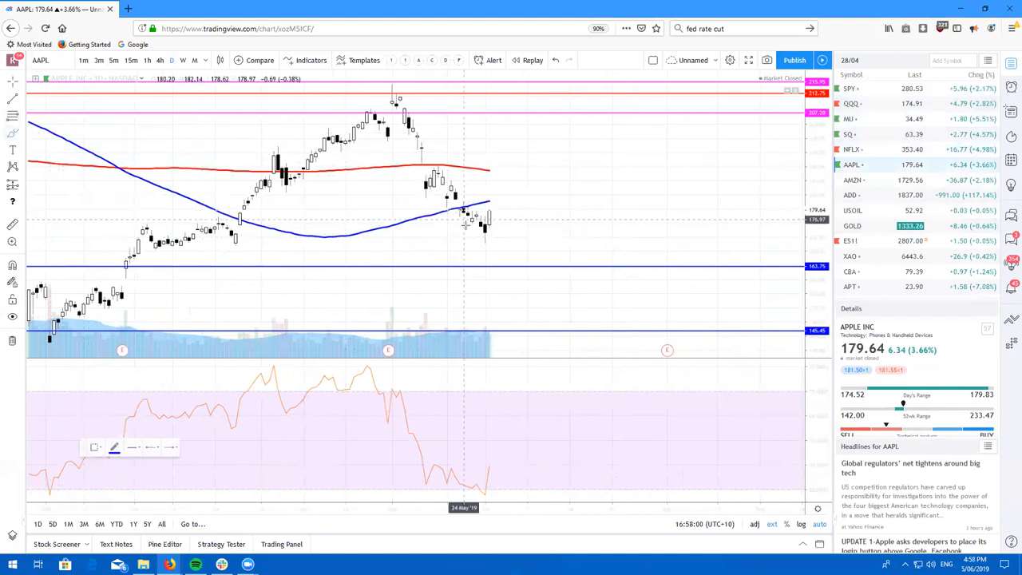
mouse_move(471, 226)
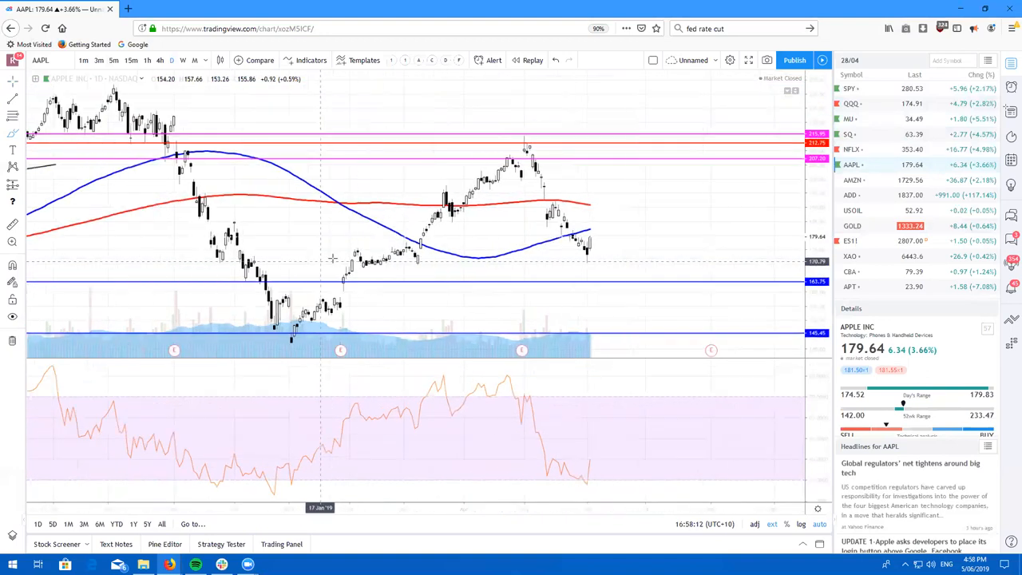
mouse_move(24, 115)
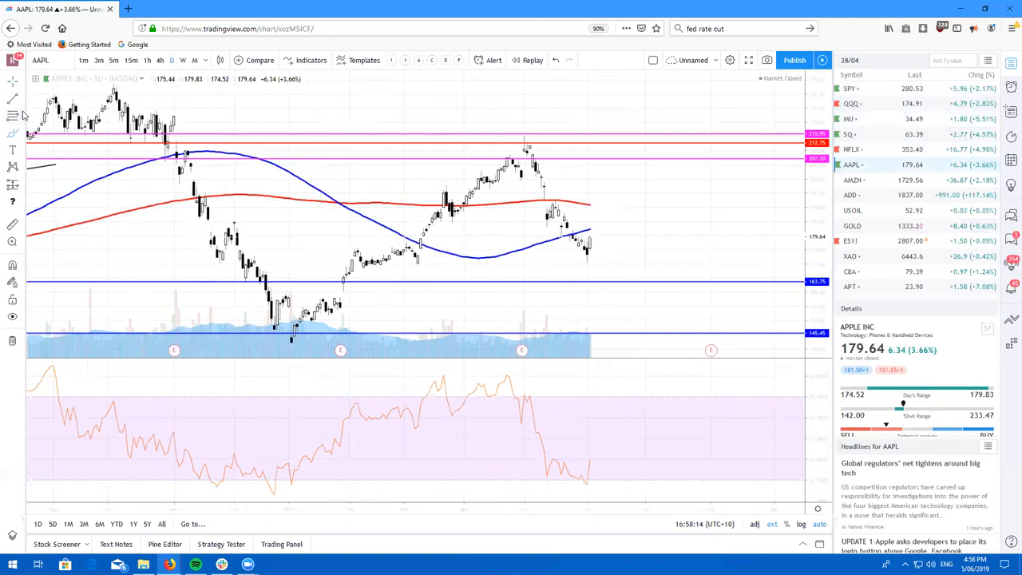
mouse_move(292, 341)
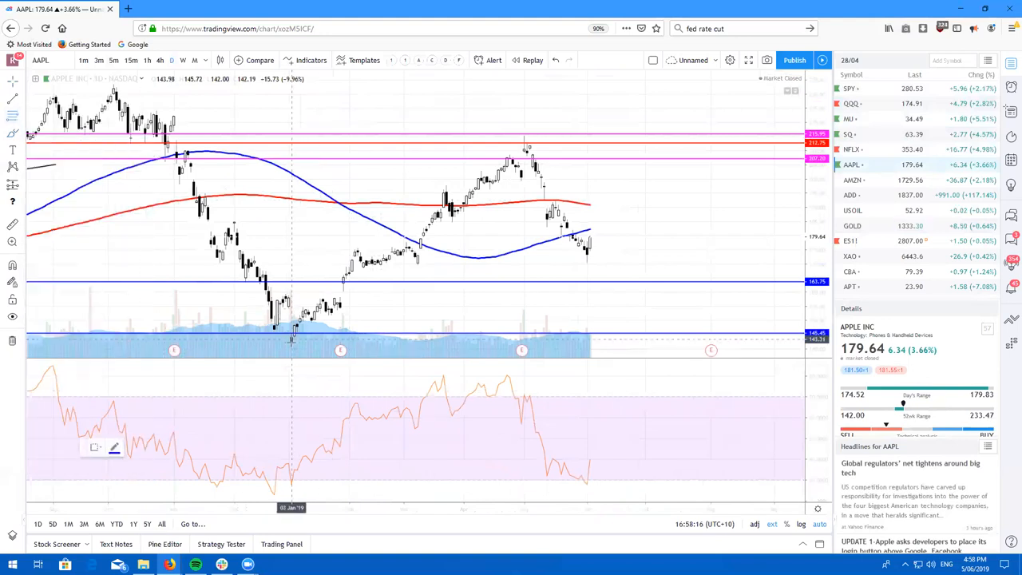
drag(291, 341, 659, 140)
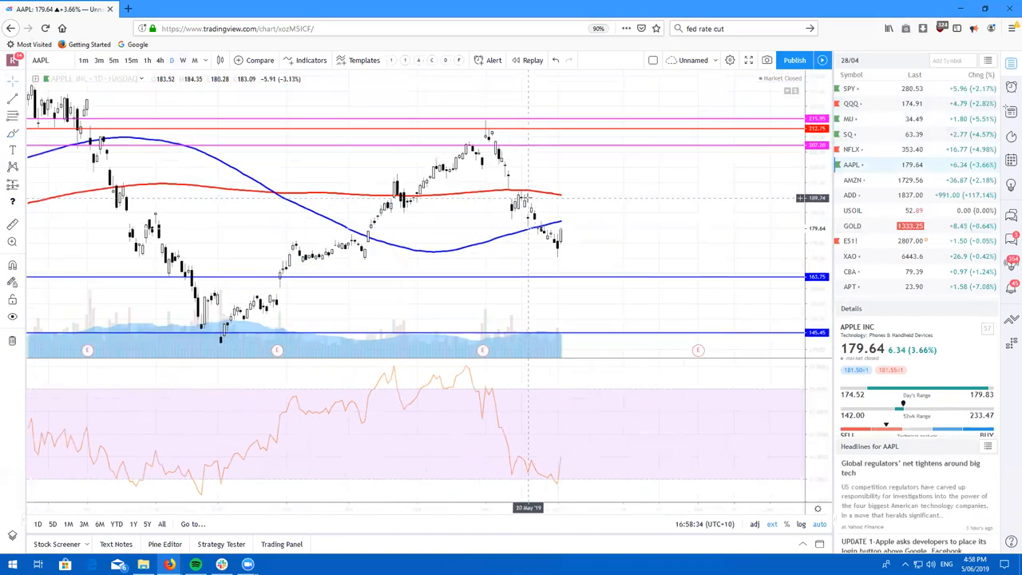
click(183, 60)
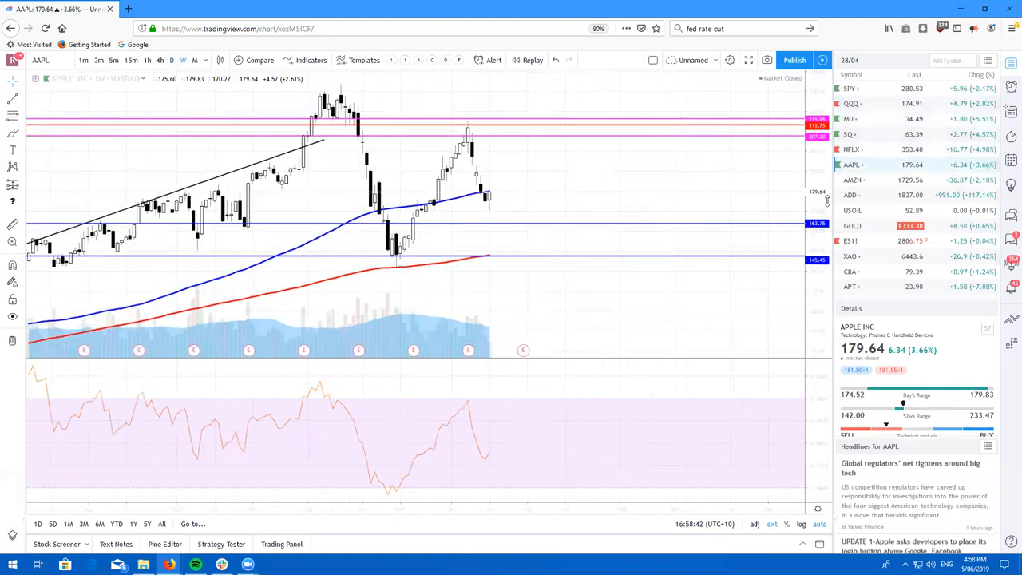
click(853, 179)
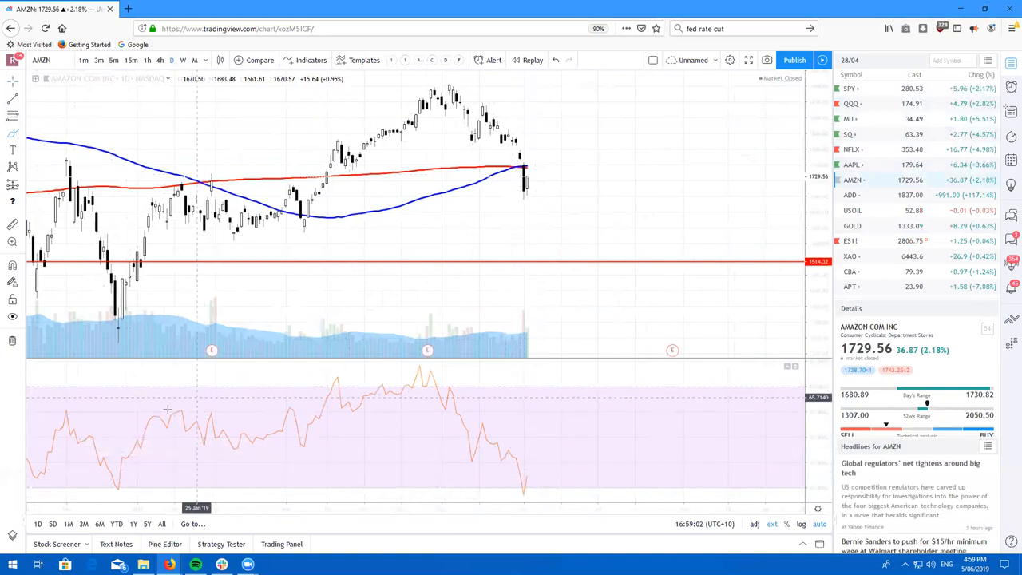
mouse_move(113, 178)
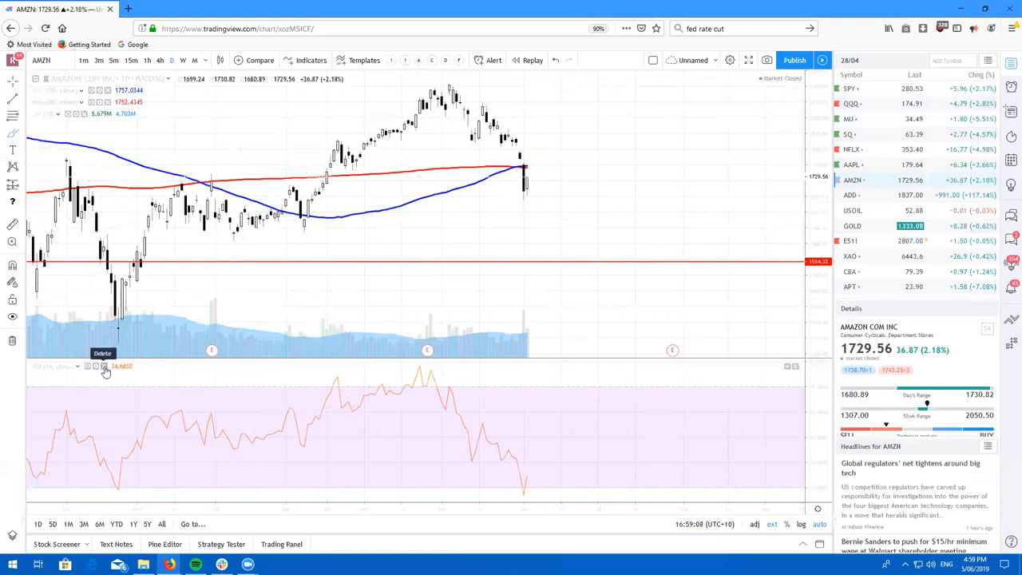
Step: Delete the RSI pane from the AMZN chart and start loading USOIL
click(103, 365)
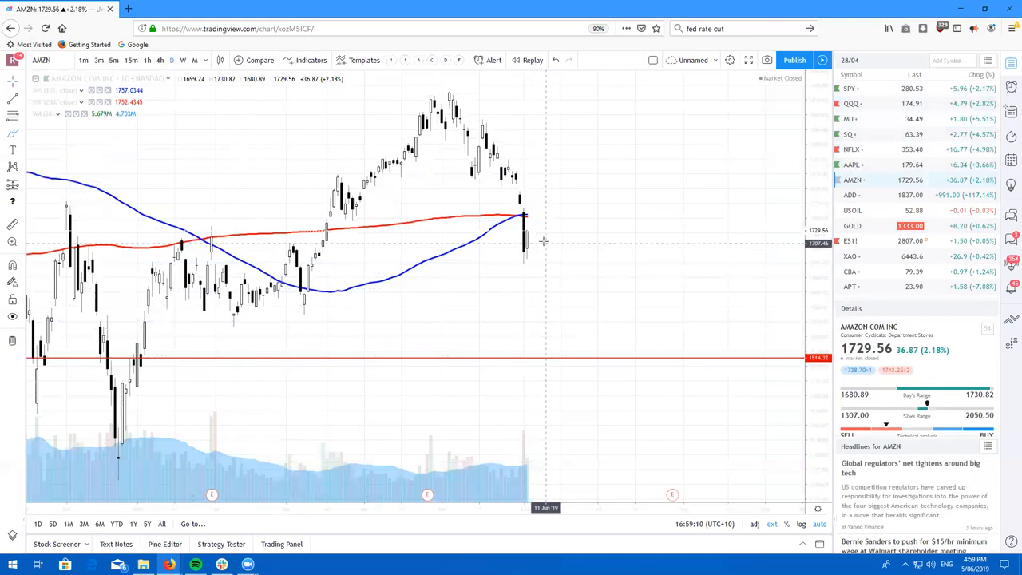
mouse_move(542, 233)
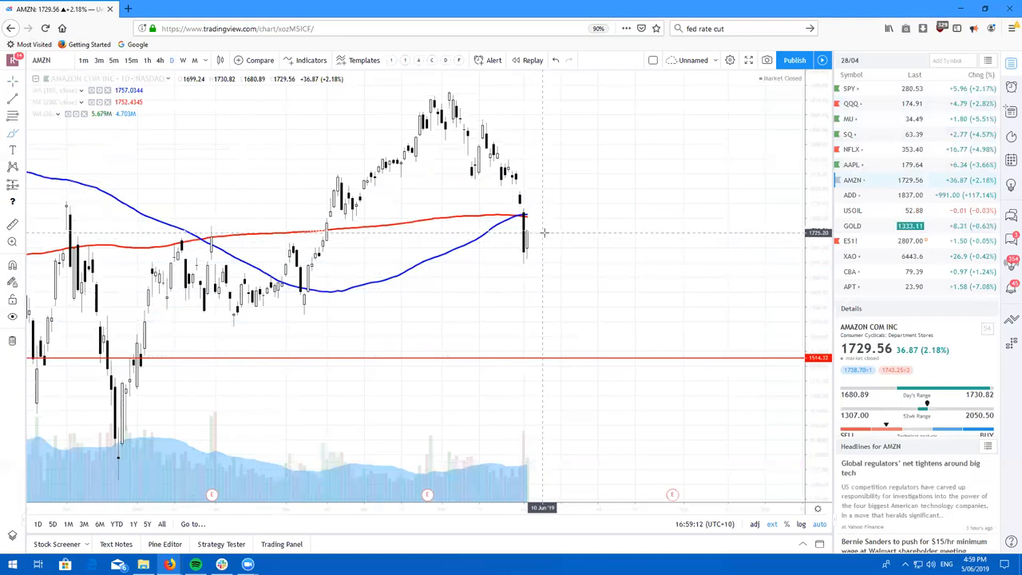
mouse_move(461, 210)
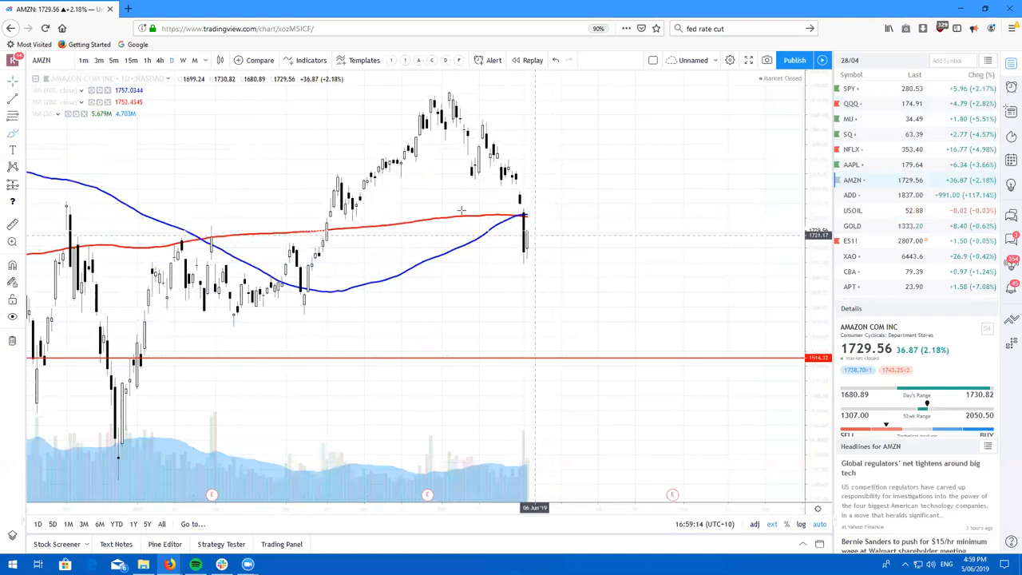
mouse_move(90, 463)
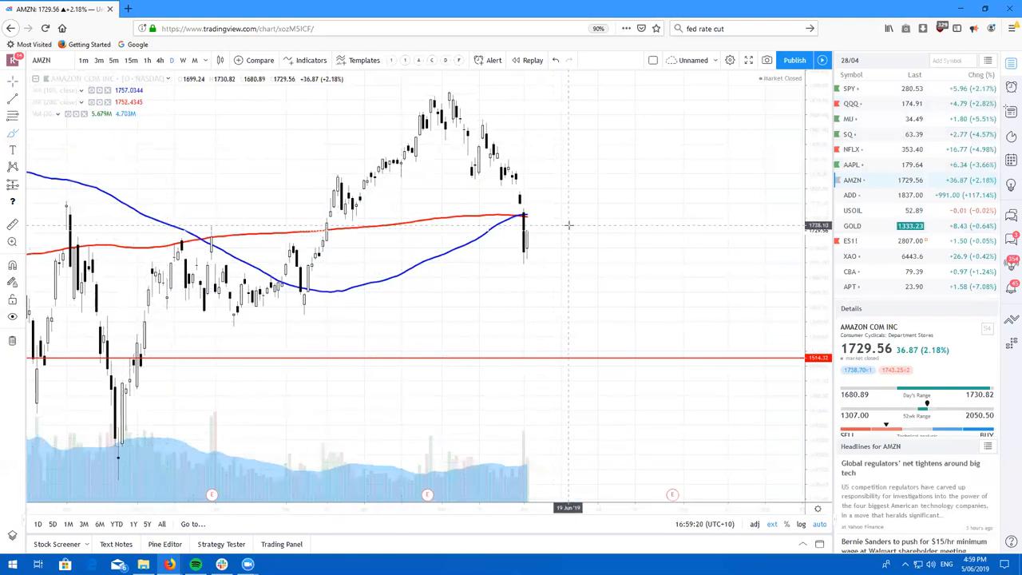
mouse_move(583, 249)
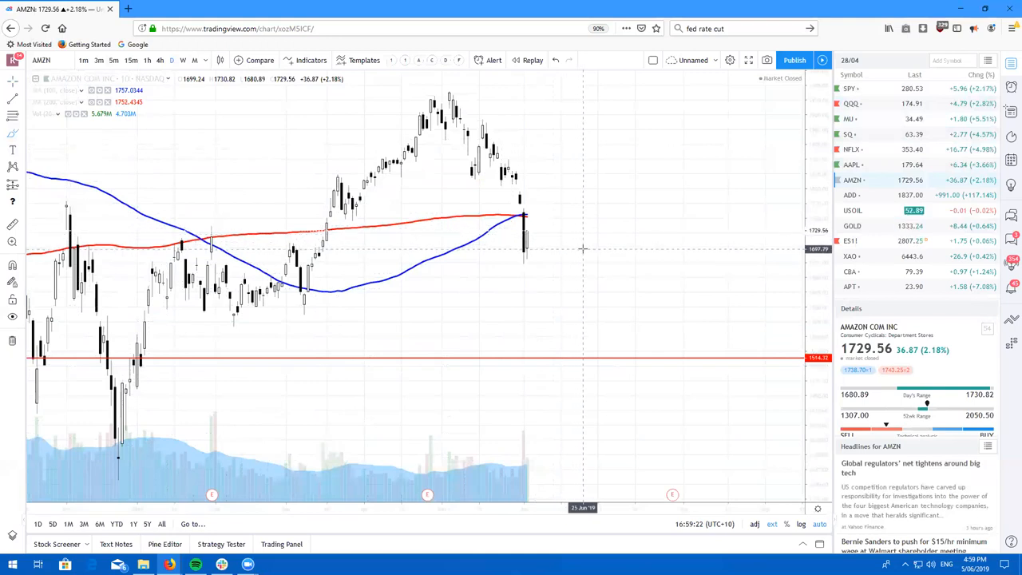
mouse_move(519, 237)
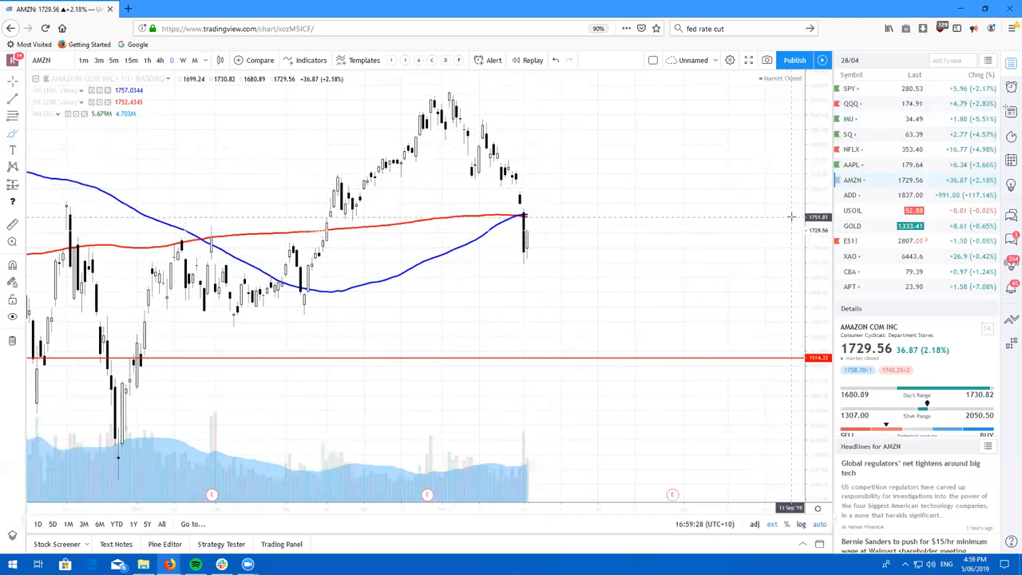
click(852, 210)
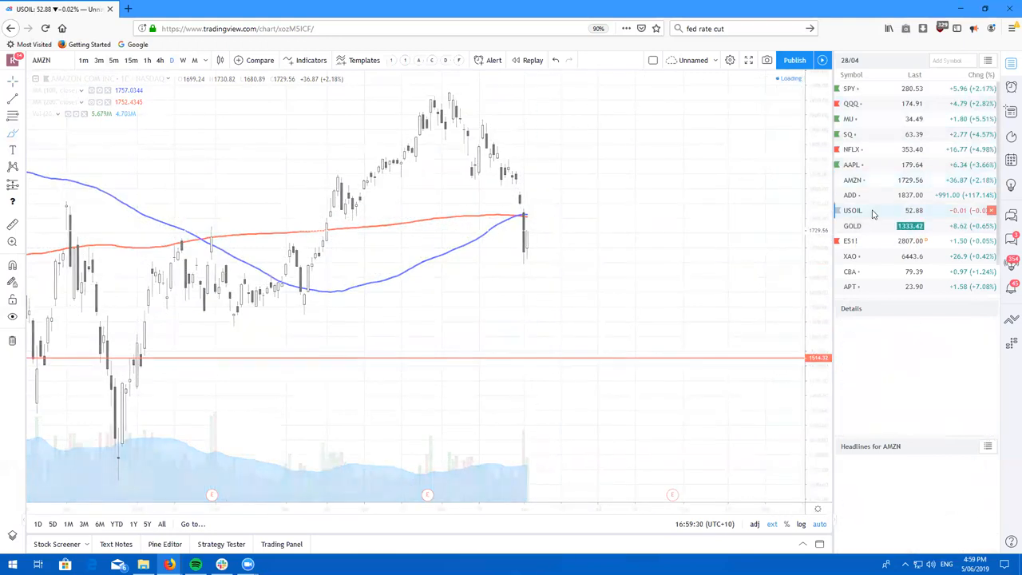
Step: Load USOIL, mark beside the latest candle, and drag out a forecasting/measuring tool
click(853, 210)
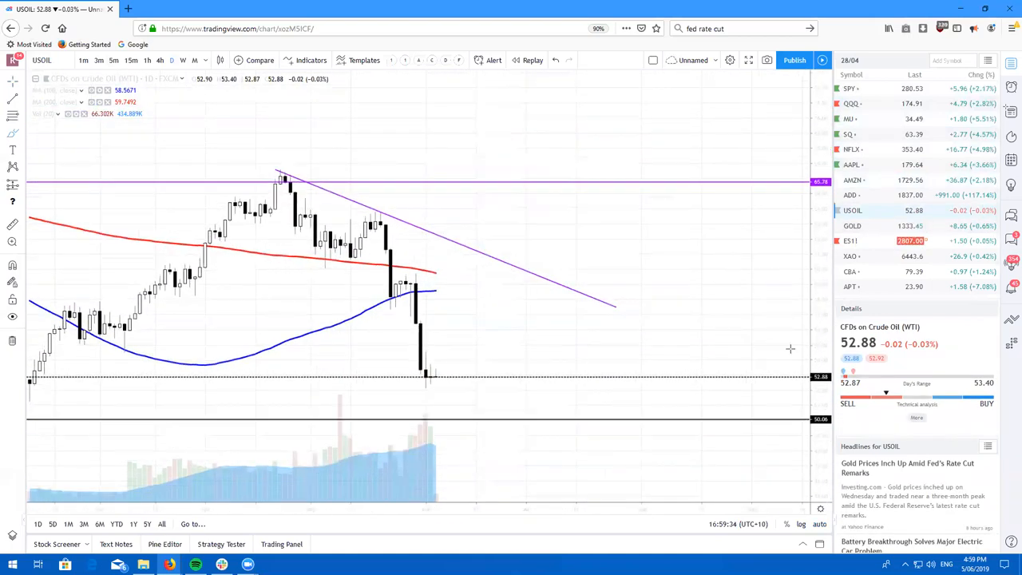
click(424, 390)
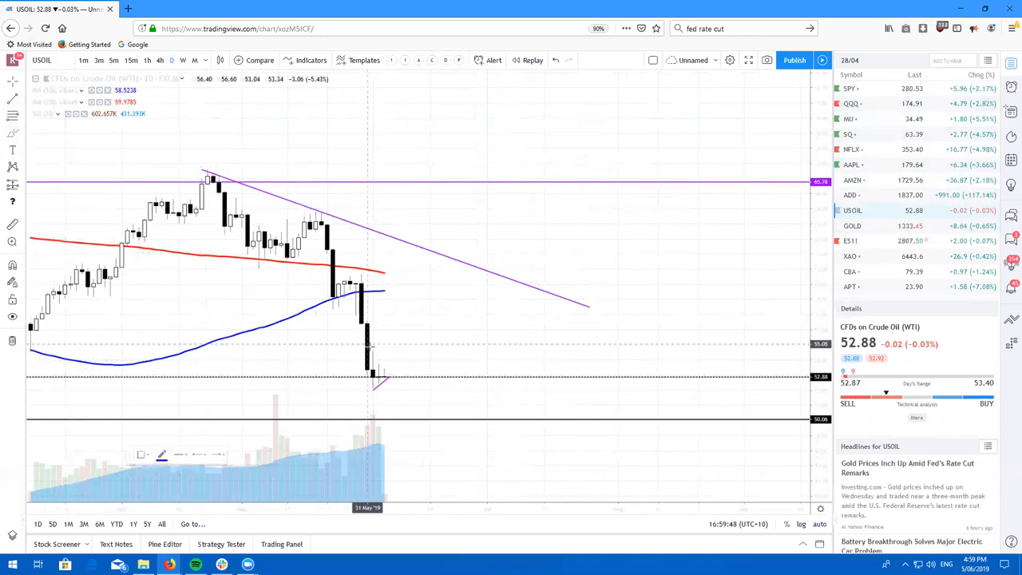
mouse_move(395, 376)
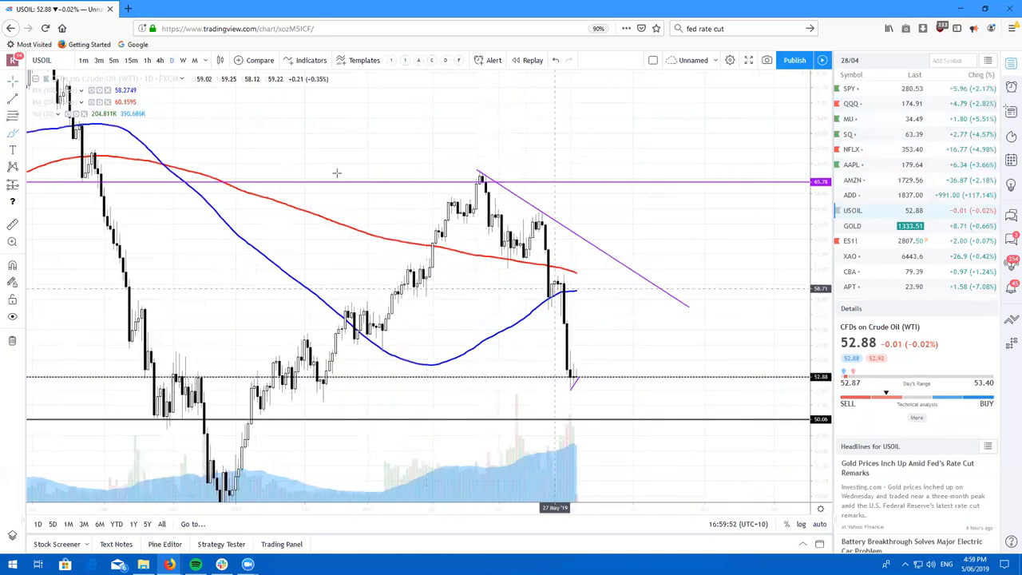
click(12, 188)
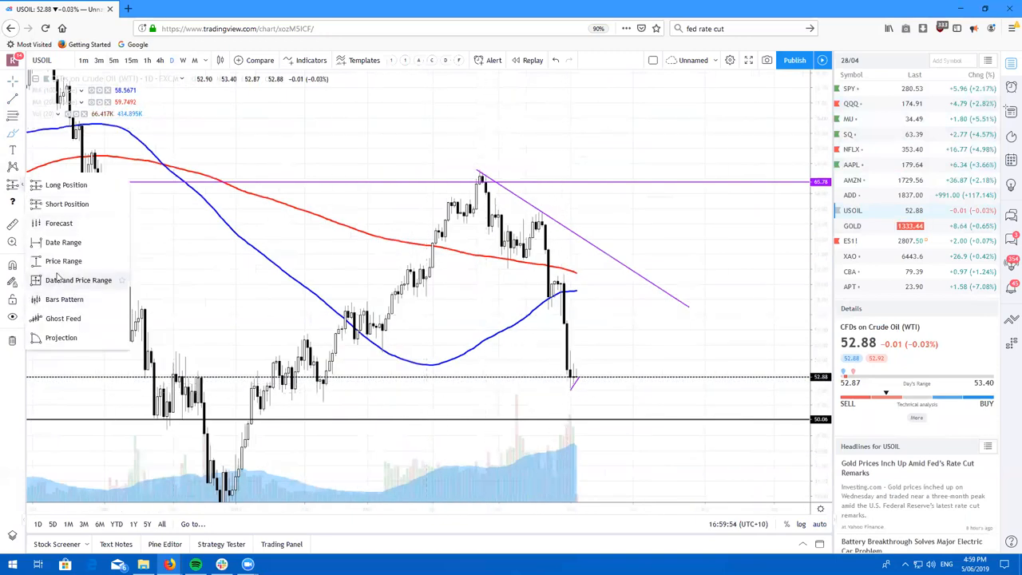
drag(475, 175, 614, 388)
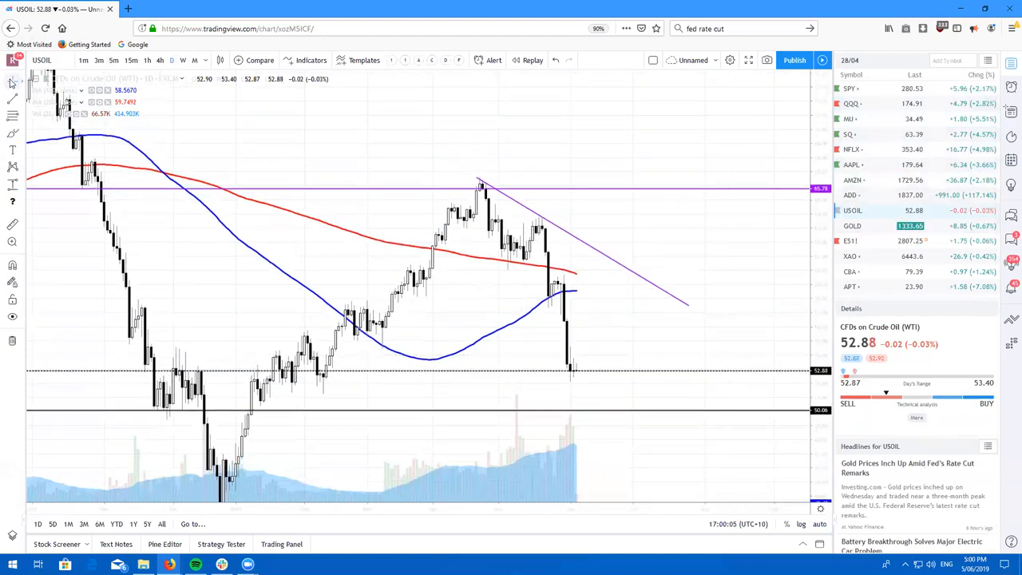
mouse_move(643, 131)
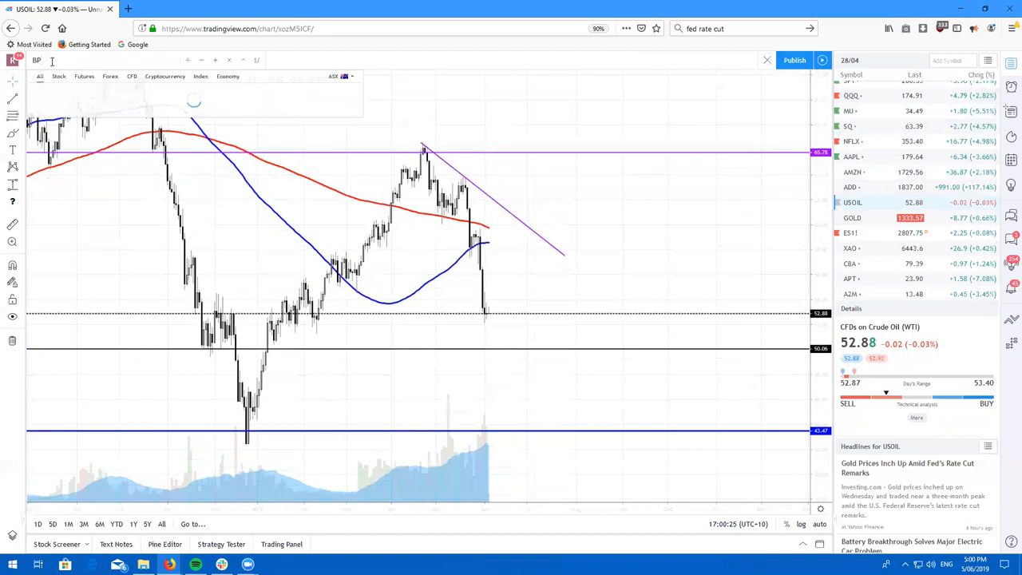
Step: Search for the BP symbol to replace the oil chart
text(BP)
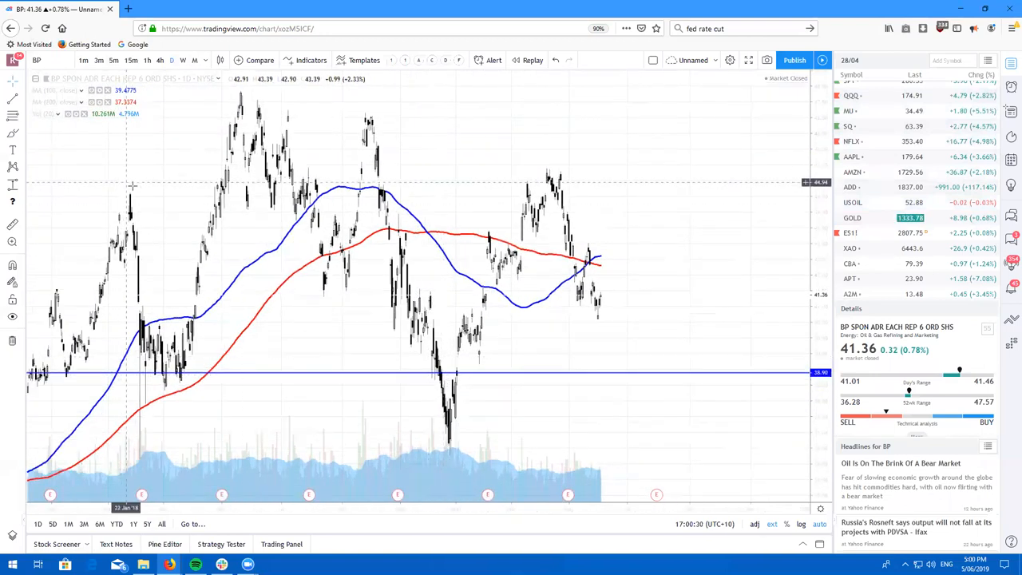
mouse_move(541, 368)
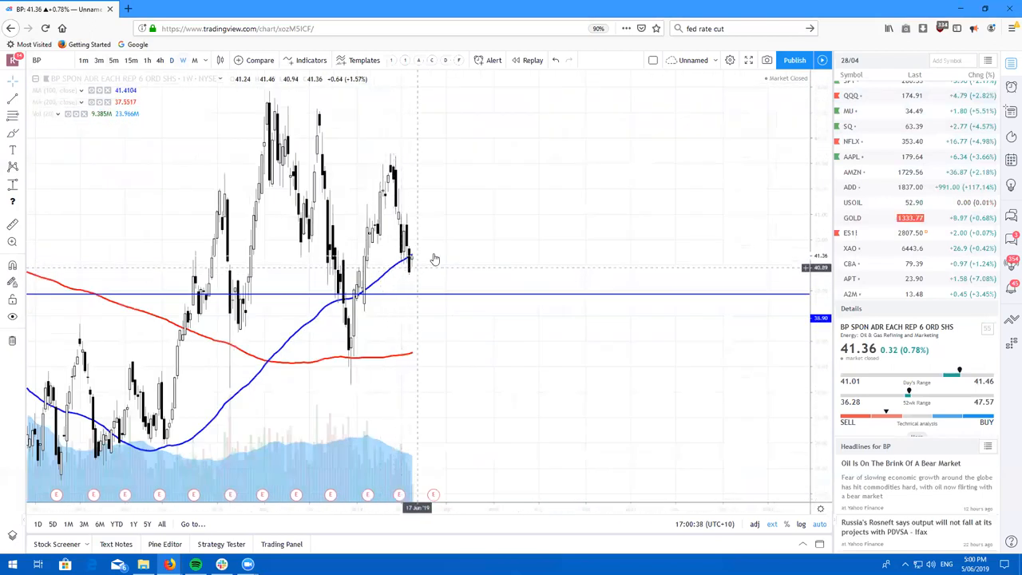
mouse_move(410, 264)
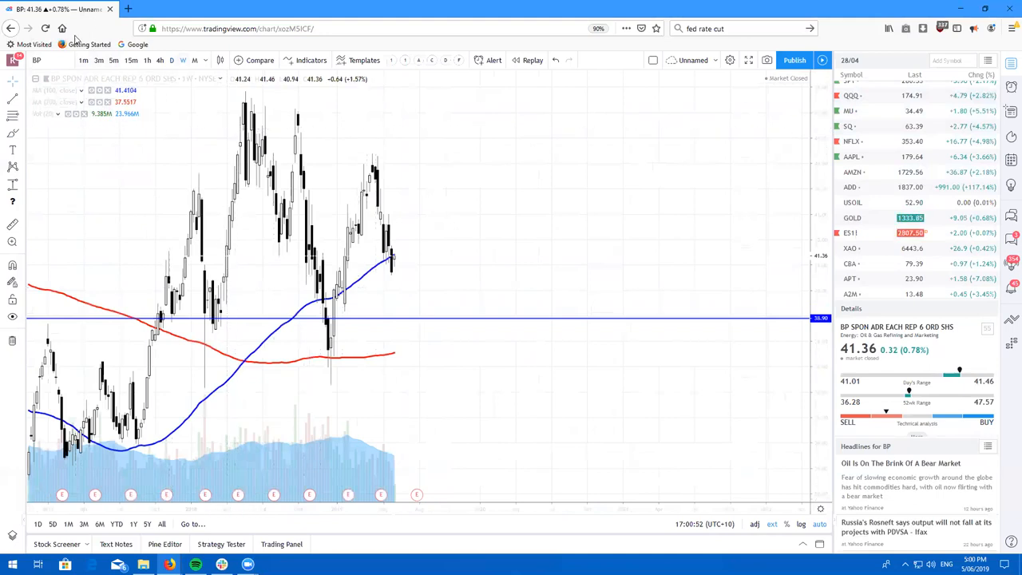
mouse_move(399, 262)
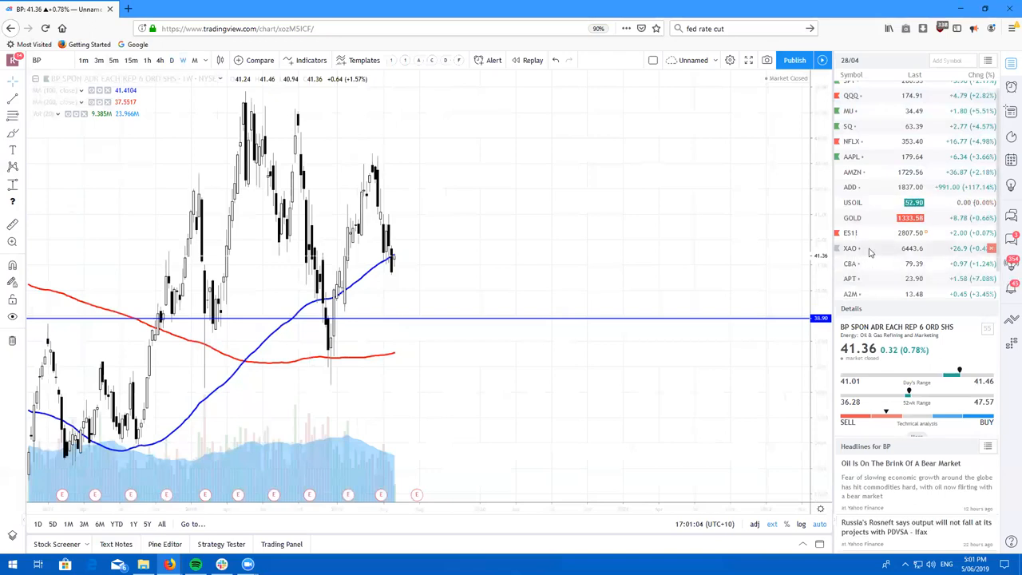
Step: Load the All Ordinaries (XAO) chart and drag across it to reveal longer price history
click(851, 247)
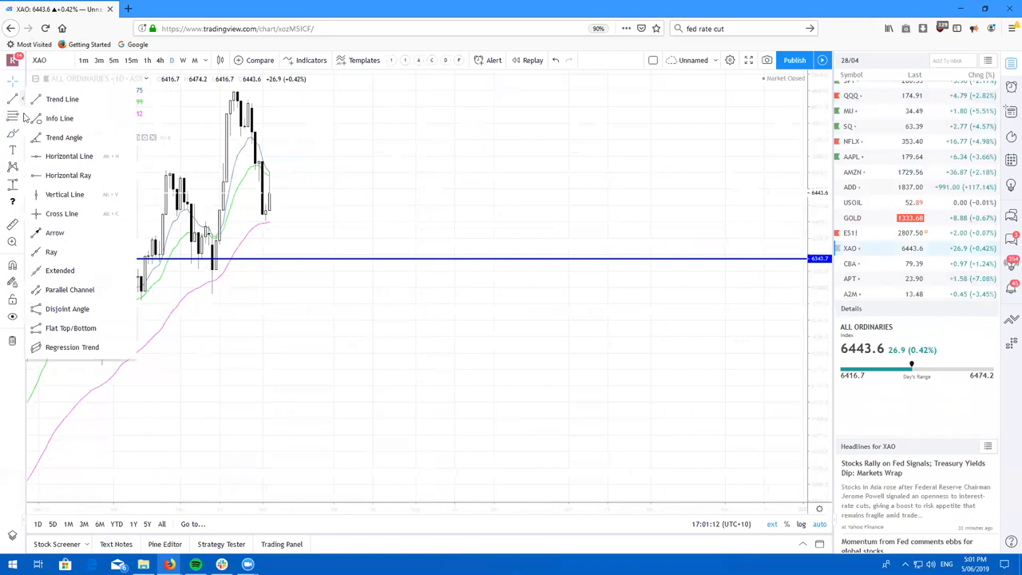
drag(266, 152, 321, 101)
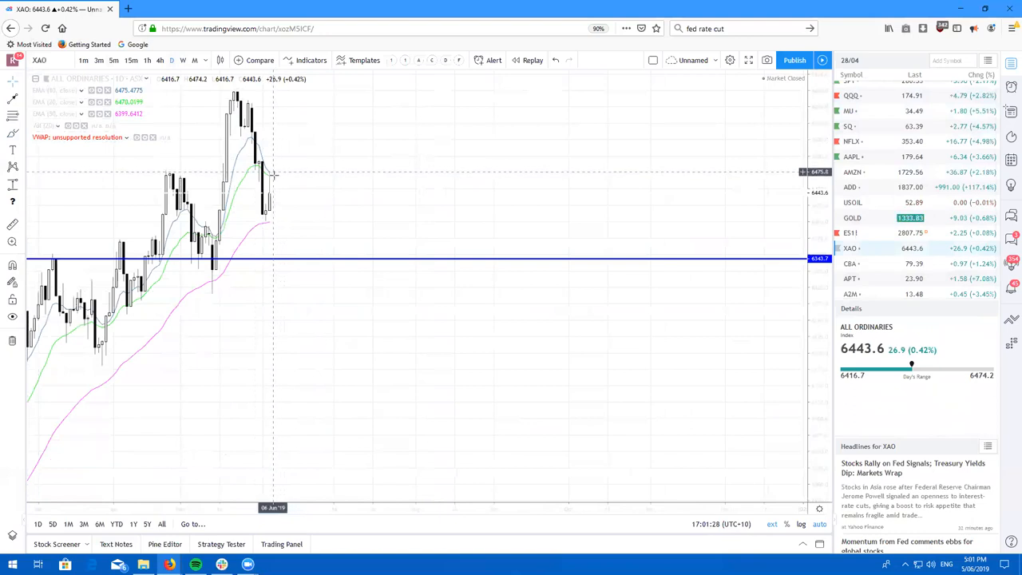
mouse_move(361, 203)
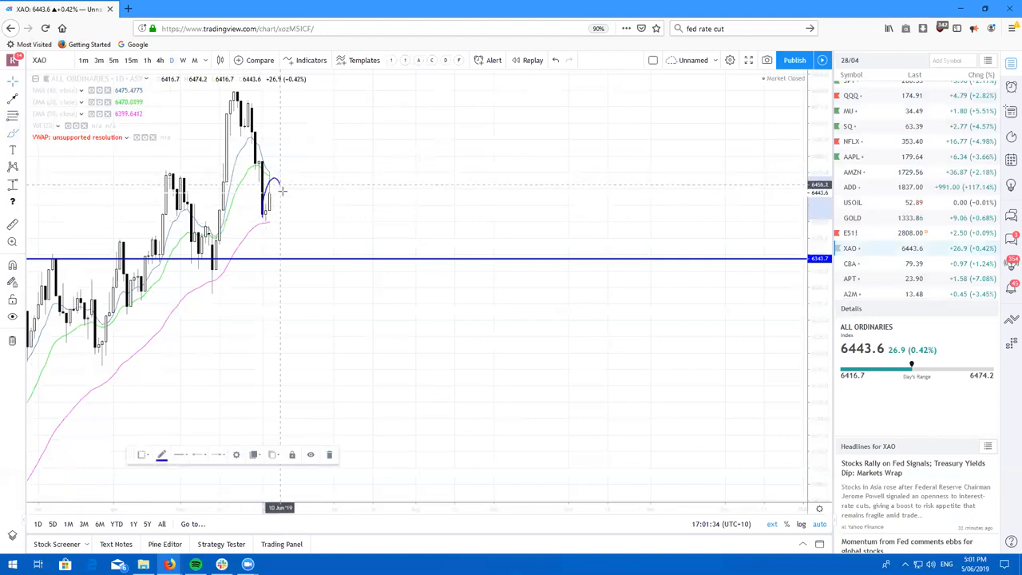
drag(282, 192, 310, 217)
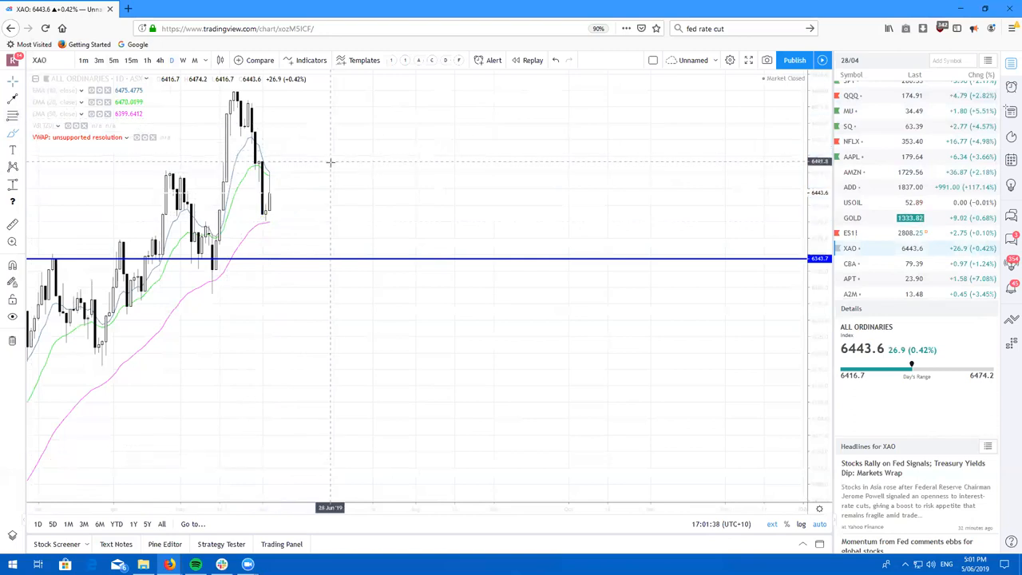
mouse_move(360, 188)
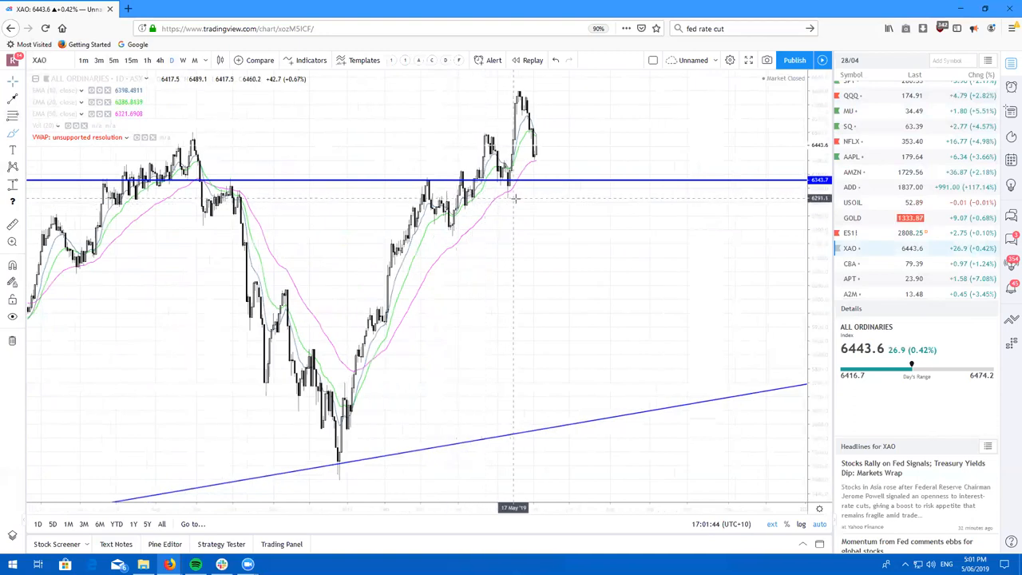
mouse_move(501, 269)
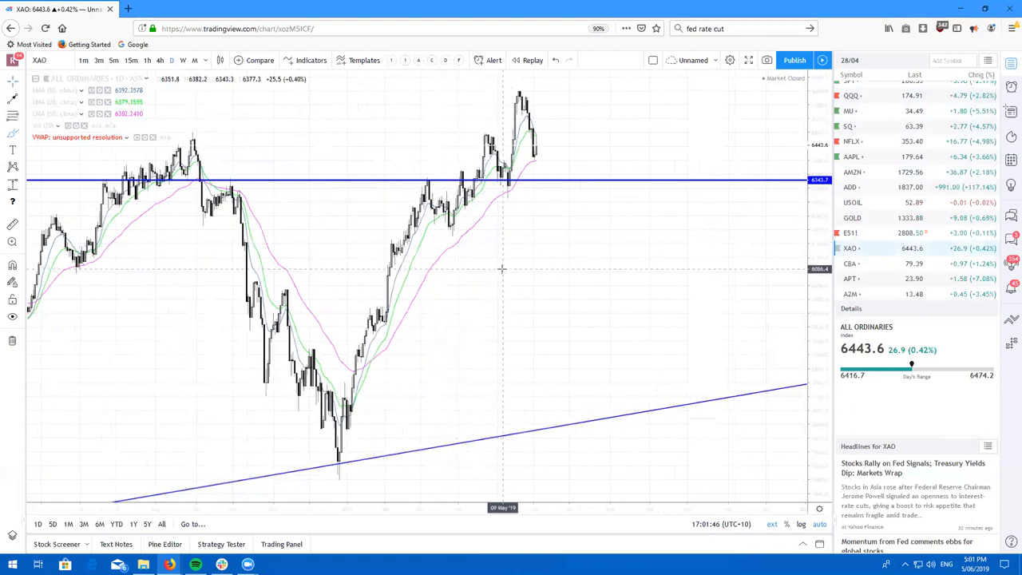
mouse_move(591, 260)
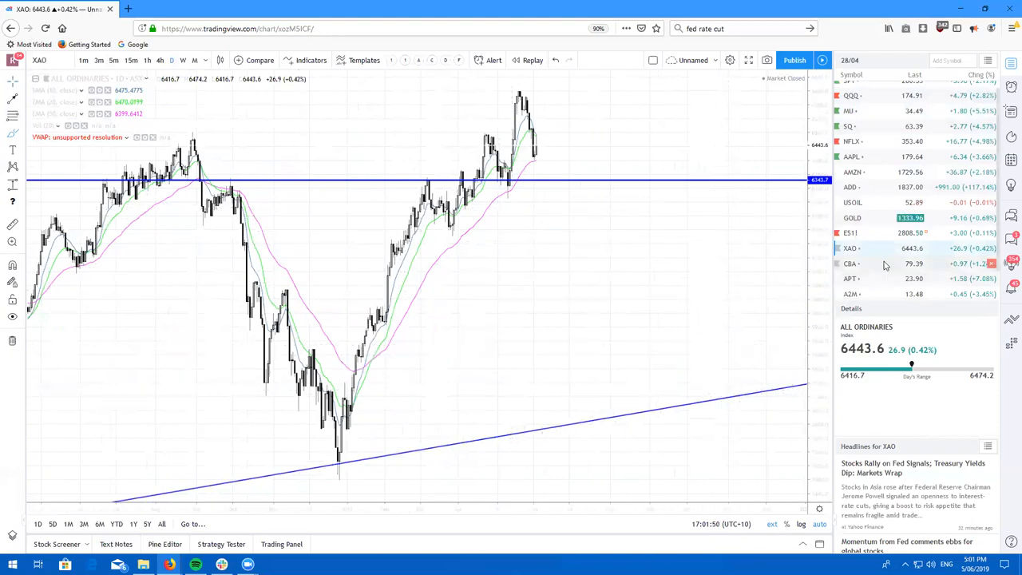
Step: Load the Commonwealth Bank (CBA) daily chart with pink levels near 70 and 66
click(851, 263)
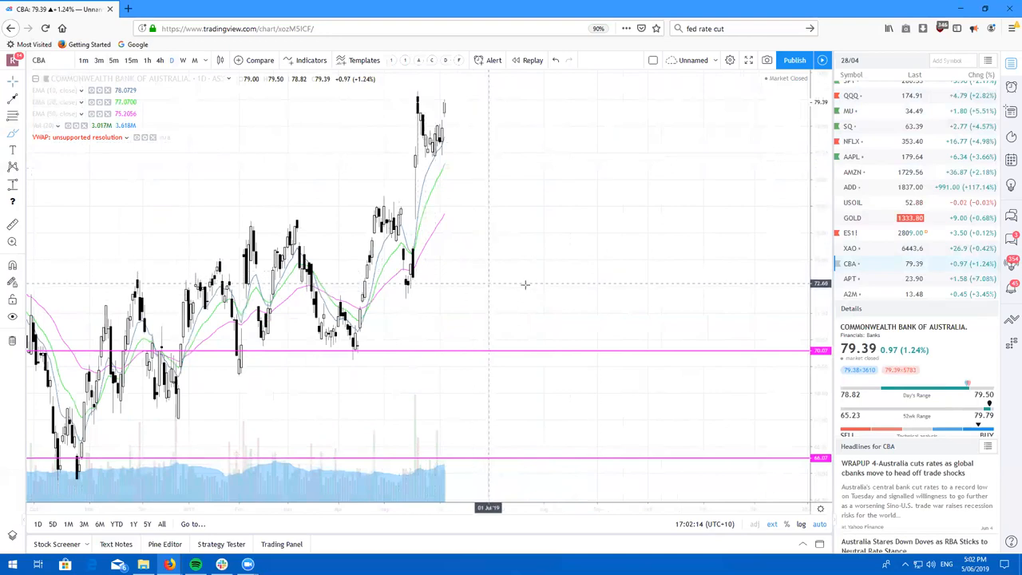
Step: Load the Afterpay (APT) daily chart with red levels near 22.48 and 19.33
click(851, 278)
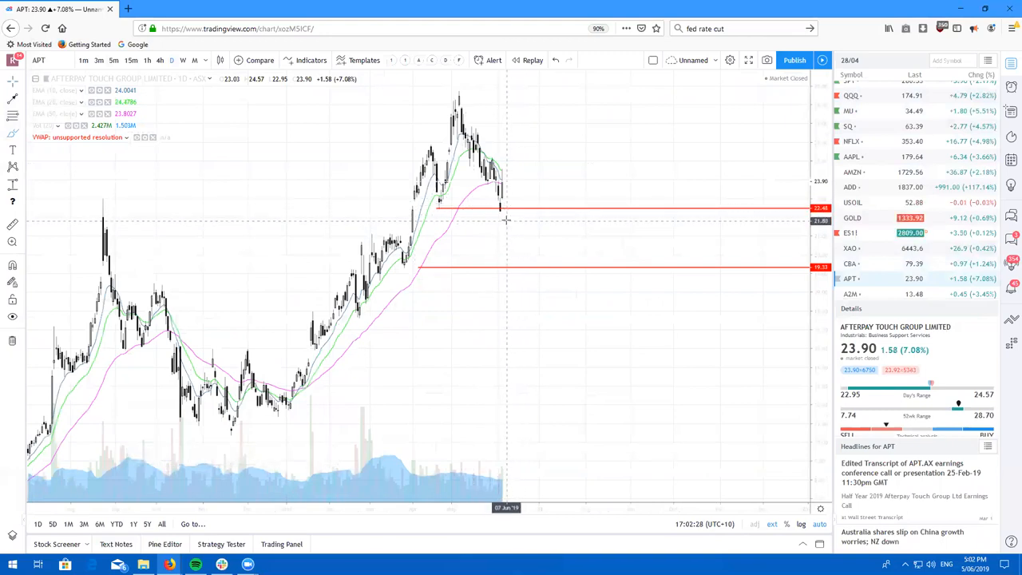
mouse_move(519, 198)
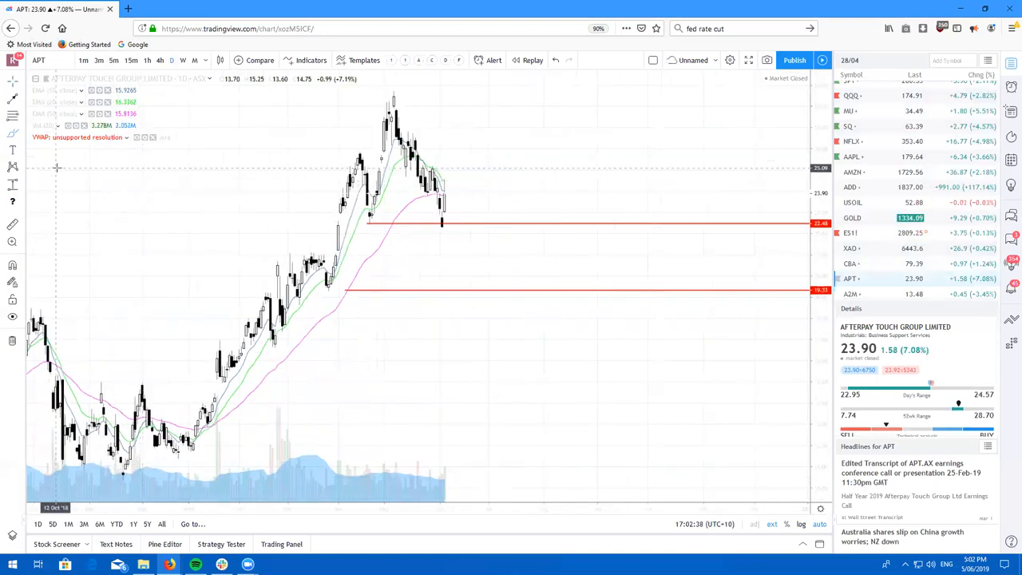
mouse_move(456, 197)
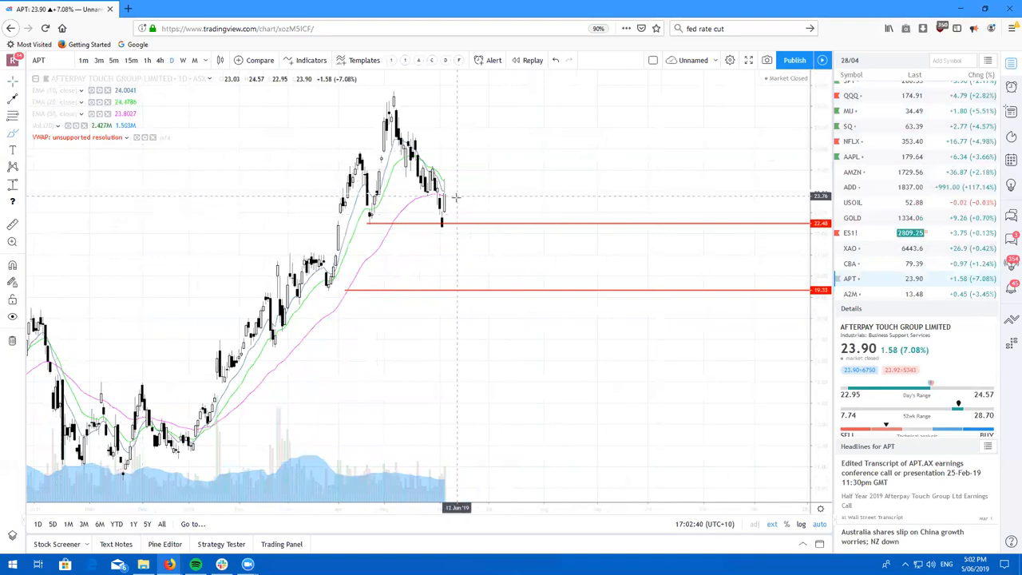
mouse_move(445, 207)
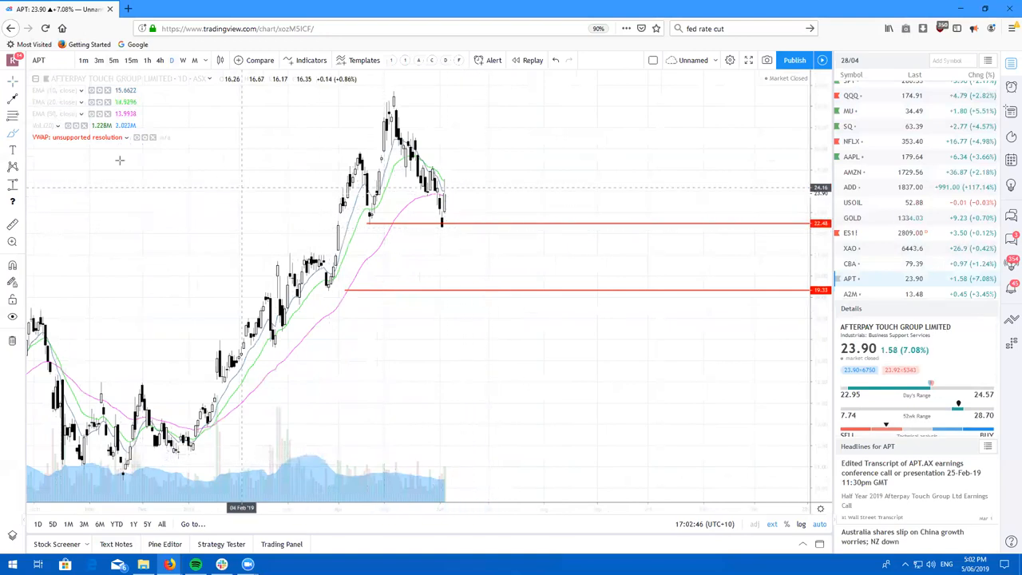
mouse_move(301, 199)
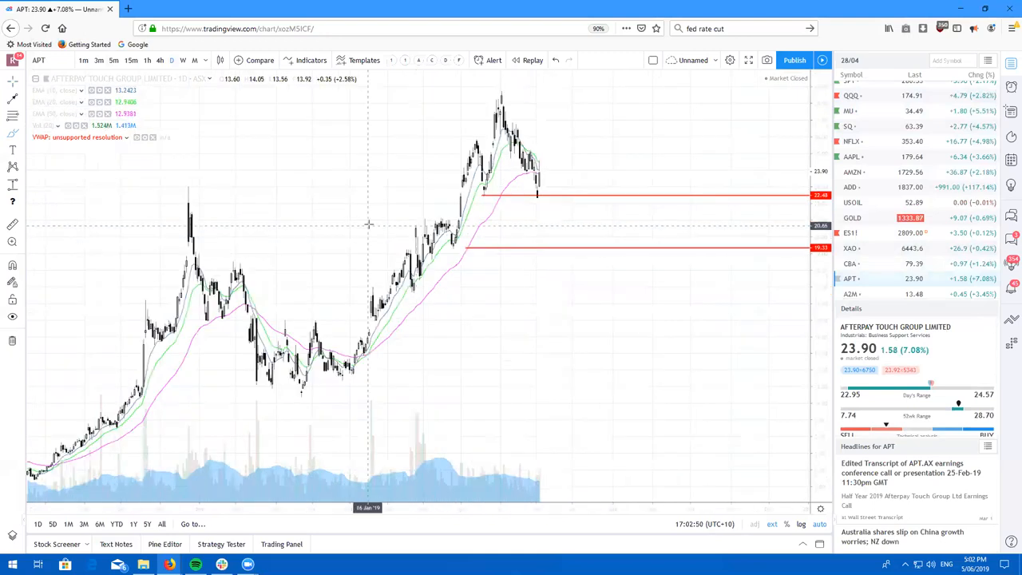
mouse_move(519, 256)
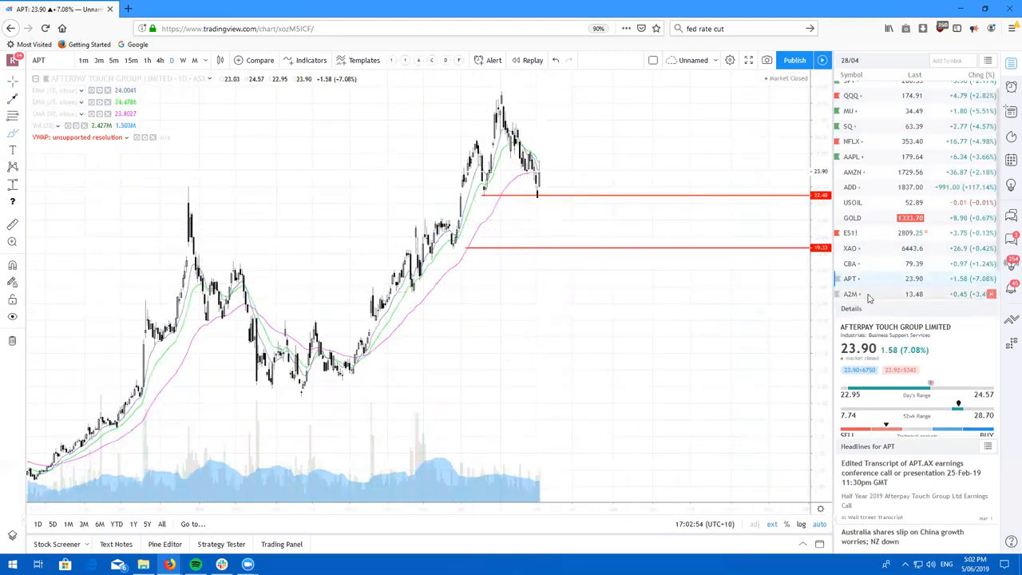
Step: Load the a2 Milk (A2M) chart, sketch a brush stroke, and scroll the watchlist down
click(851, 293)
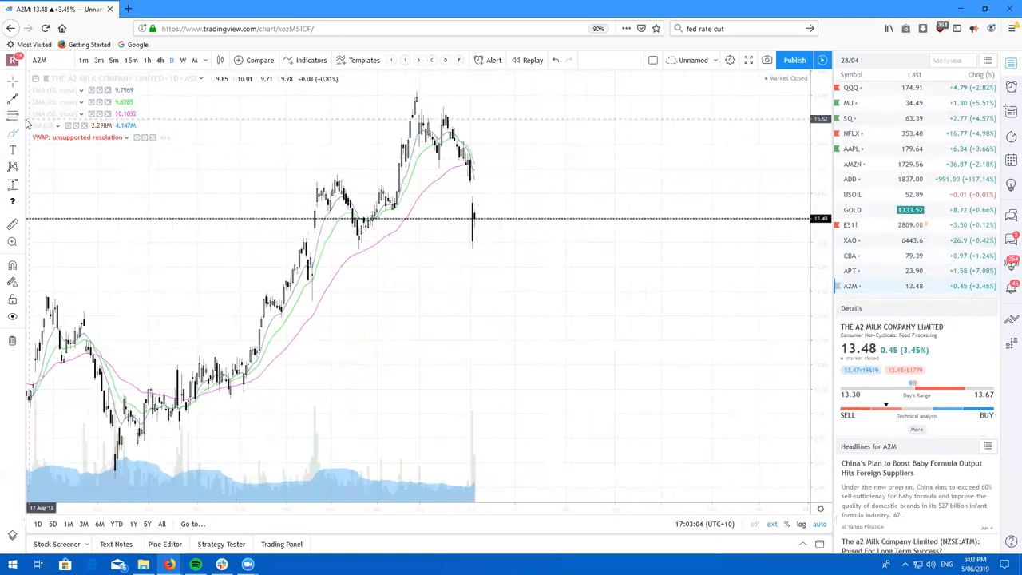
drag(367, 217, 463, 194)
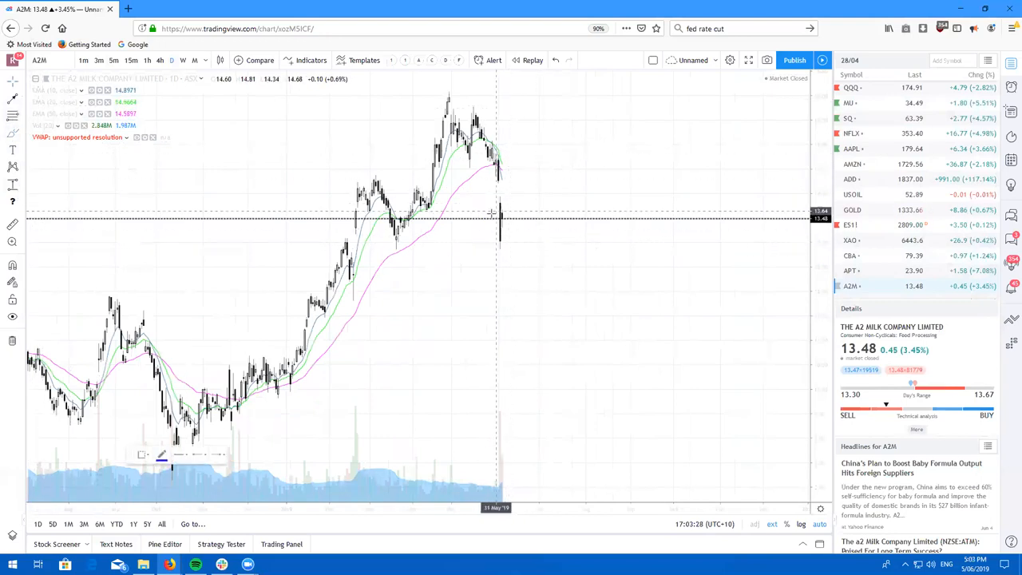
mouse_move(533, 241)
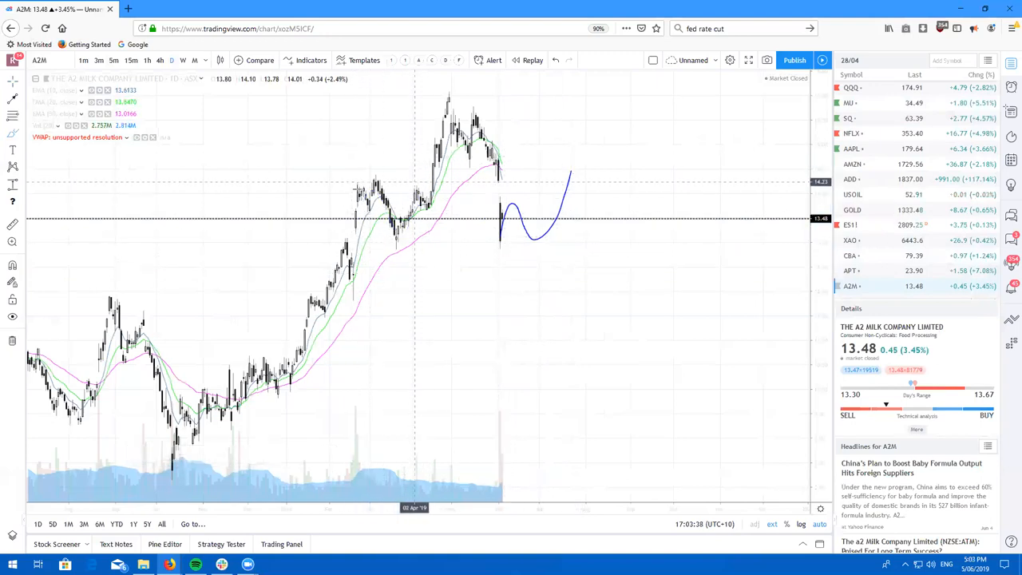
mouse_move(539, 241)
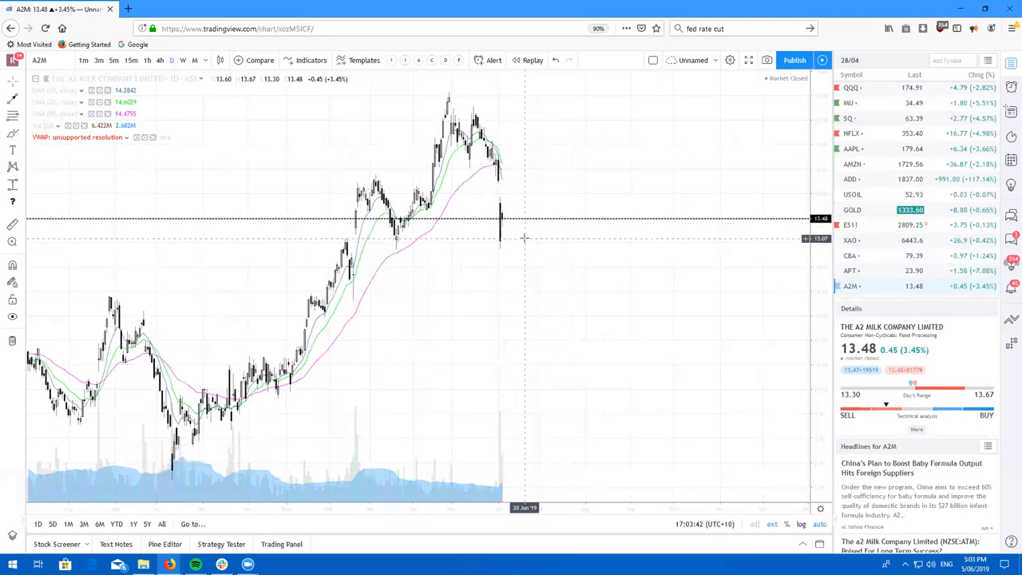
mouse_move(630, 240)
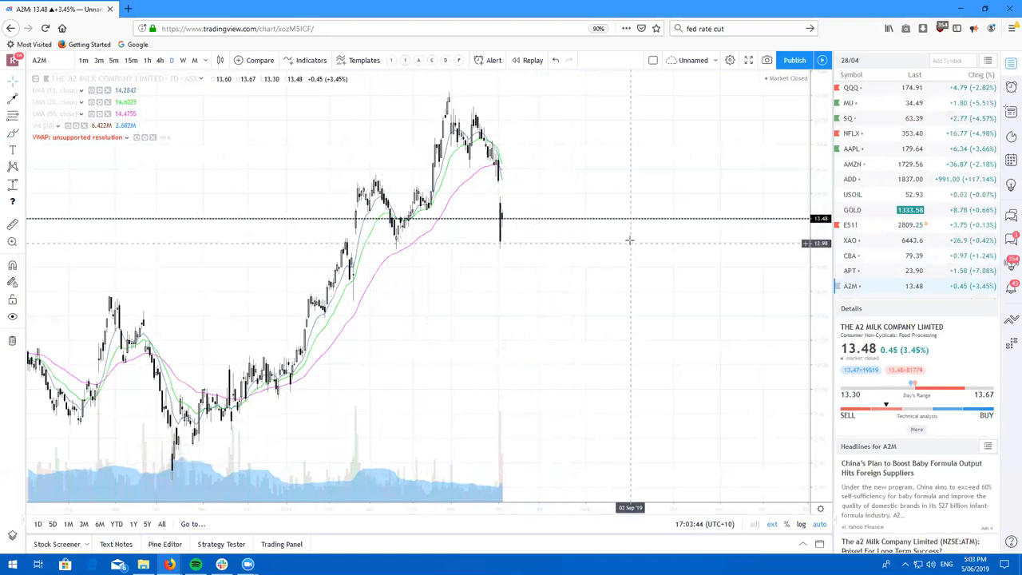
scroll(down, 3)
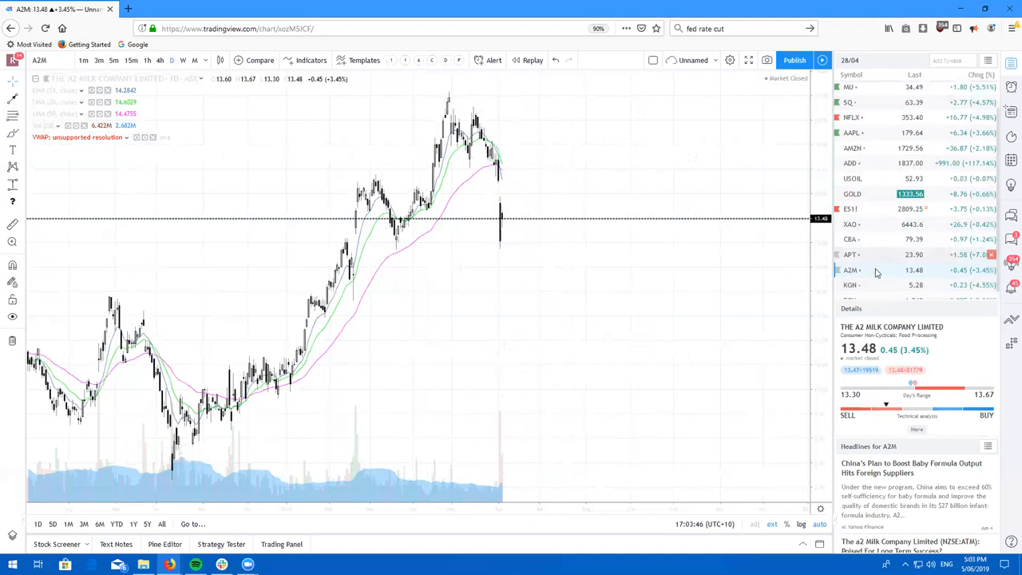
scroll(down, 3)
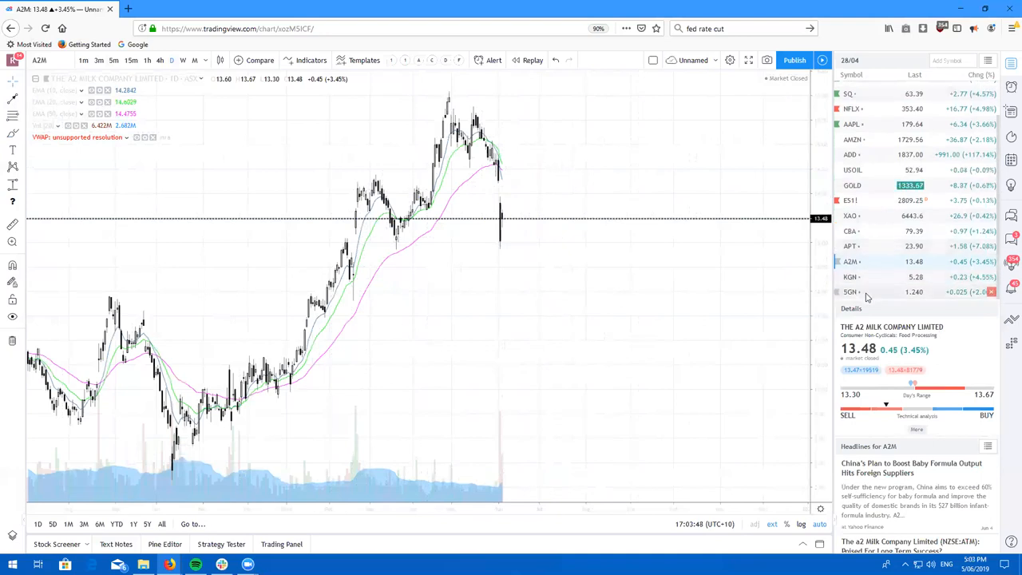
Step: Load the 5G Networks (5GN) chart showing its steep recent rally
click(850, 292)
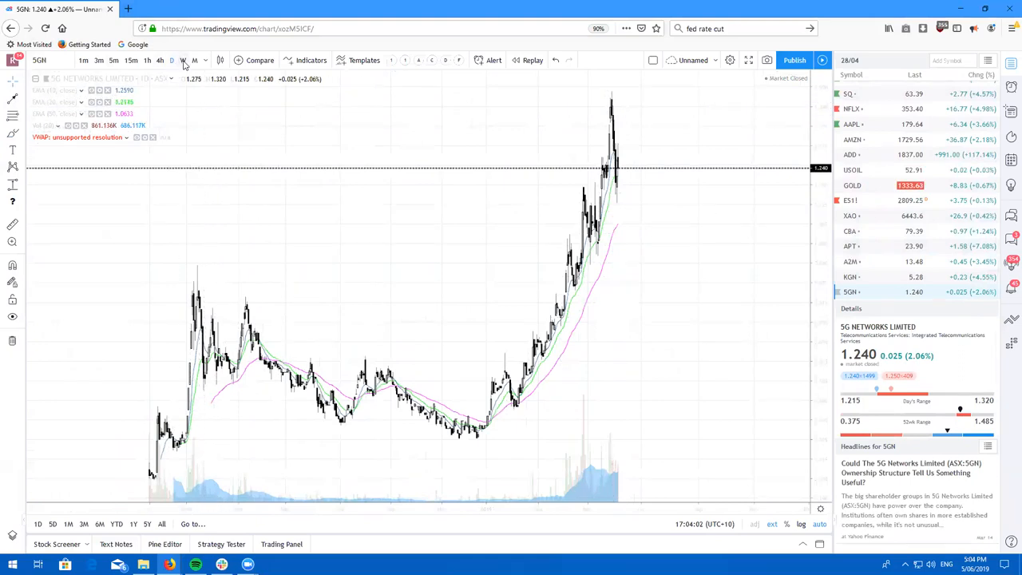
mouse_move(183, 60)
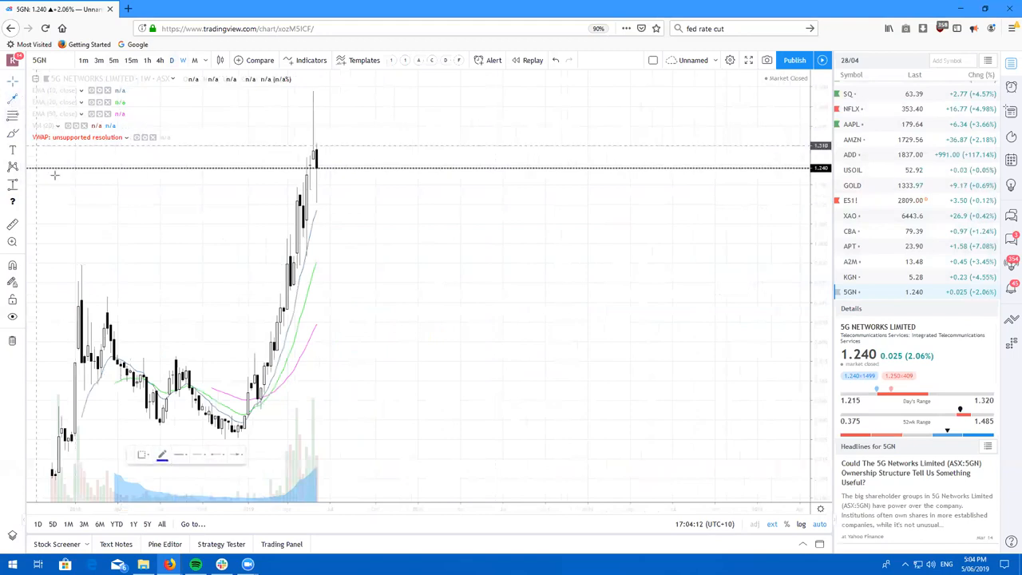
mouse_move(78, 263)
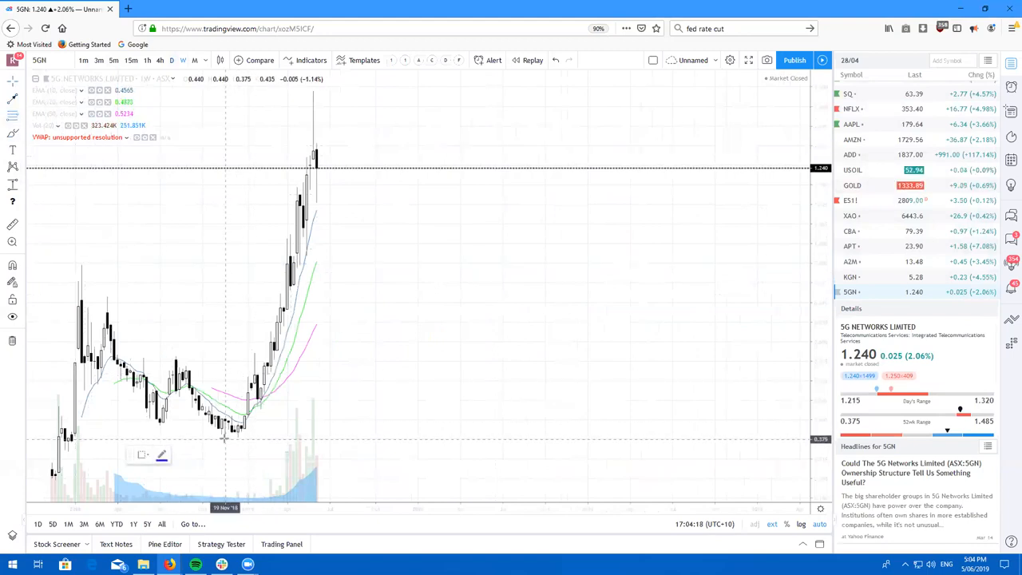
drag(225, 438, 404, 89)
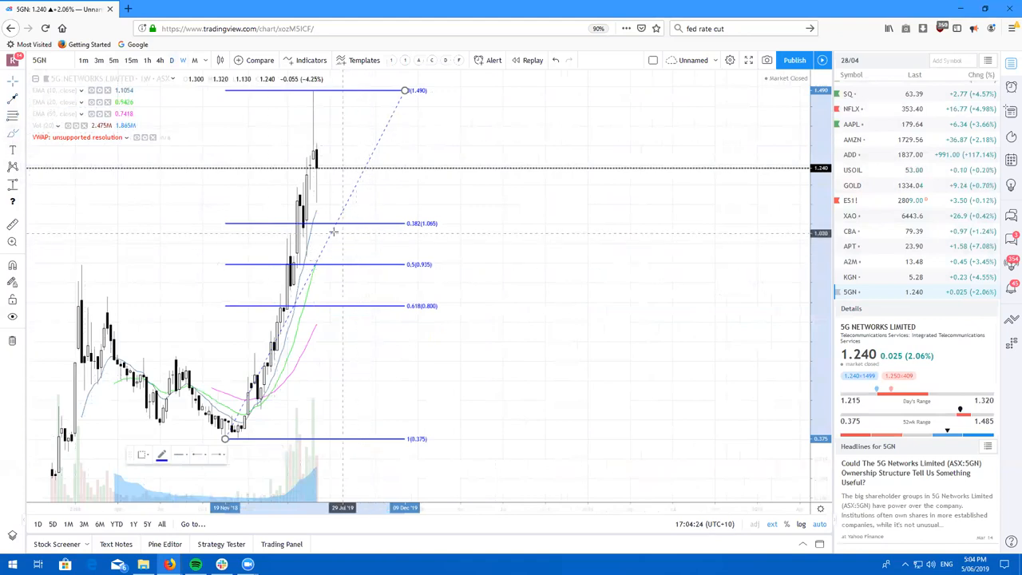
mouse_move(333, 221)
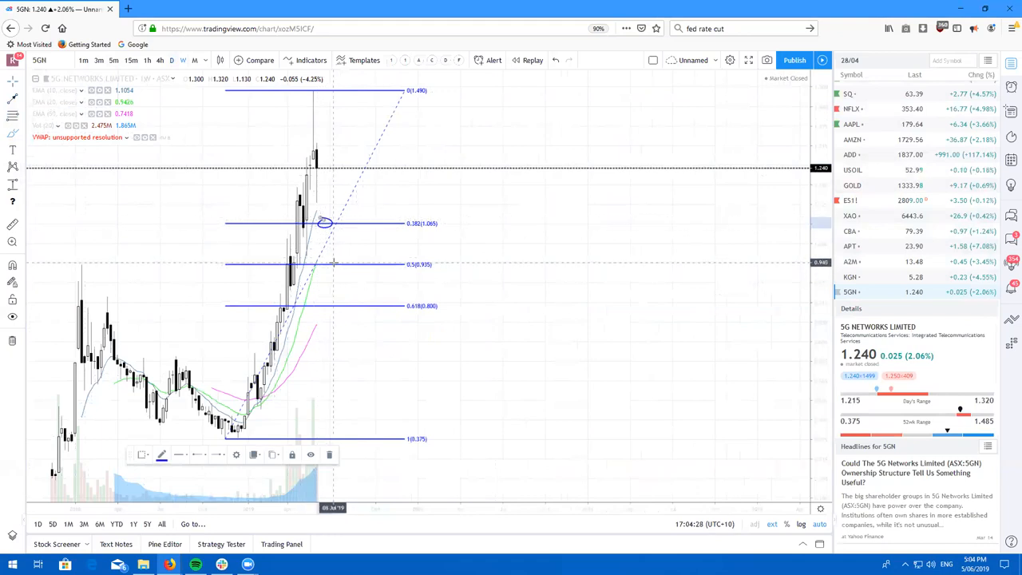
mouse_move(319, 245)
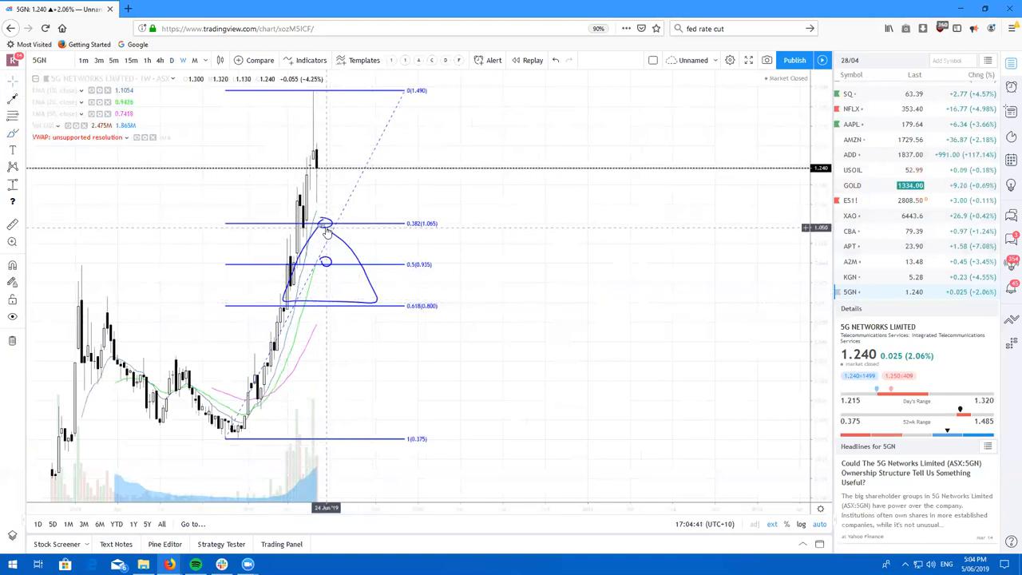
click(326, 231)
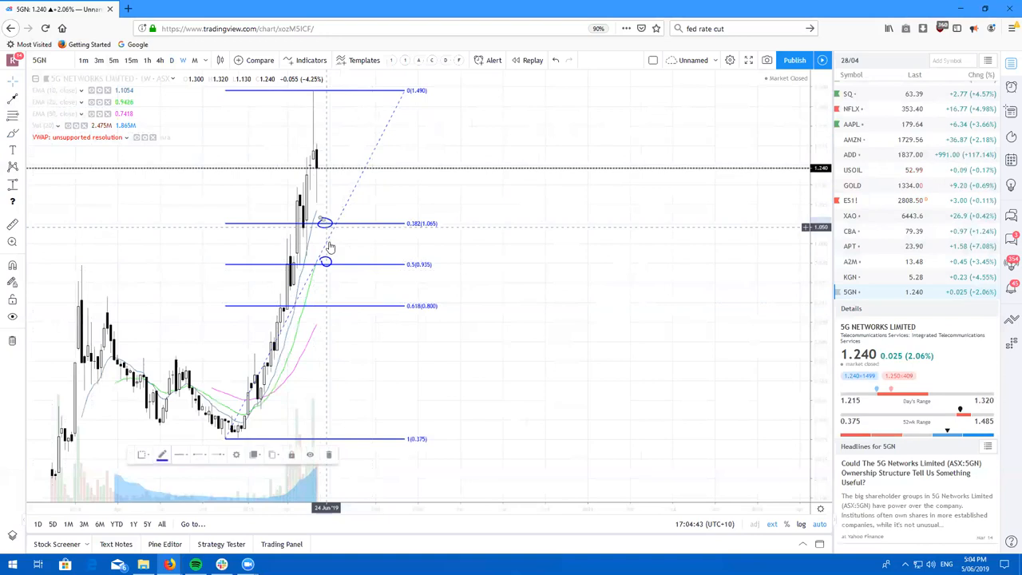
mouse_move(363, 166)
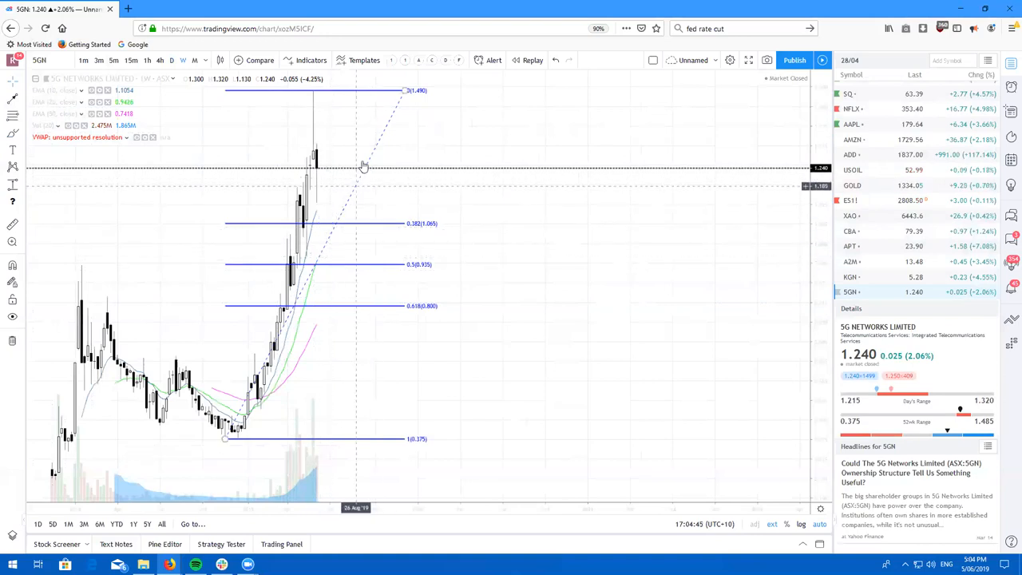
mouse_move(375, 133)
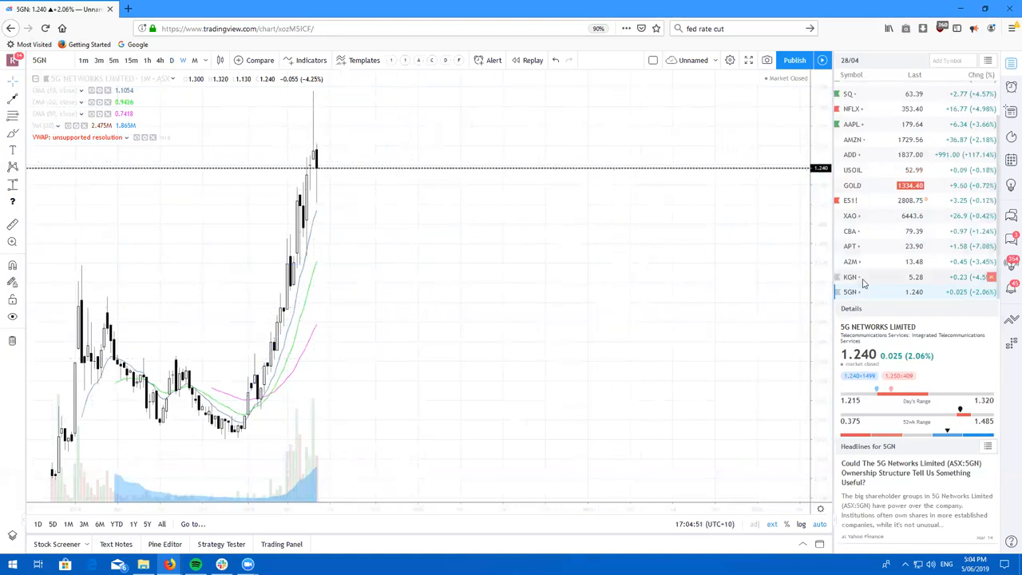
Step: Show the Kogan.com (KGN) chart on daily candles with its rebound projection curve
click(849, 276)
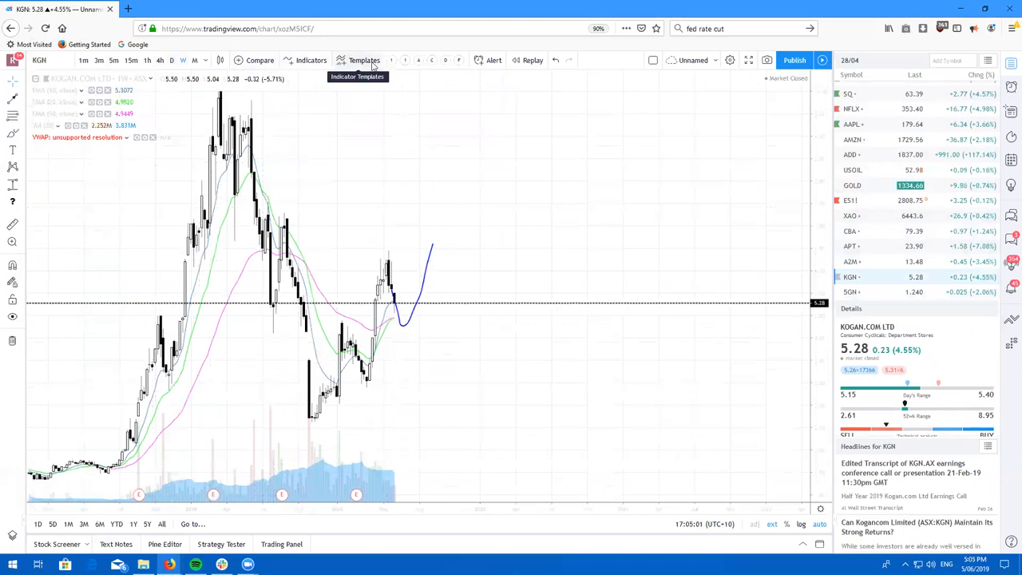
mouse_move(287, 148)
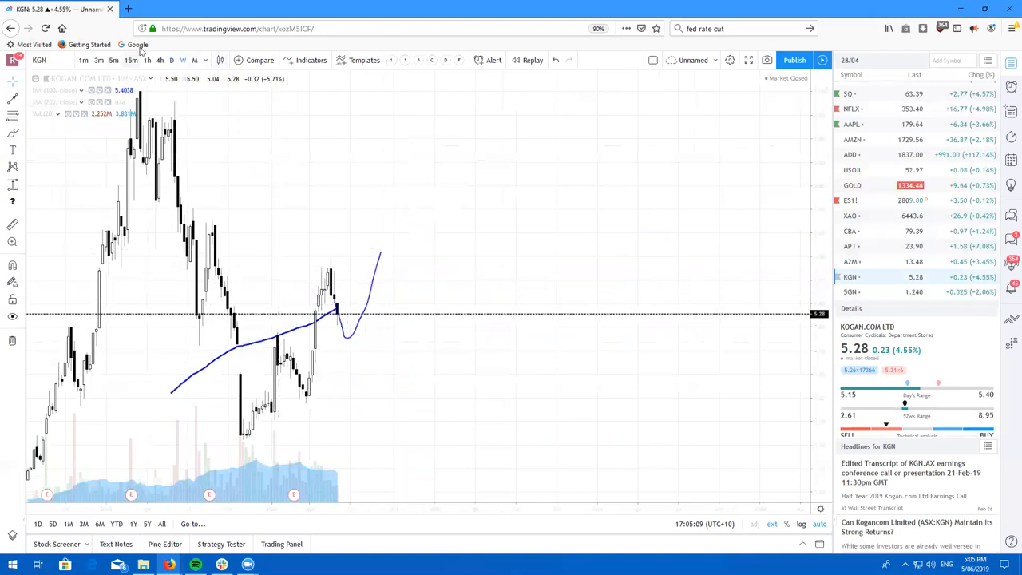
click(183, 60)
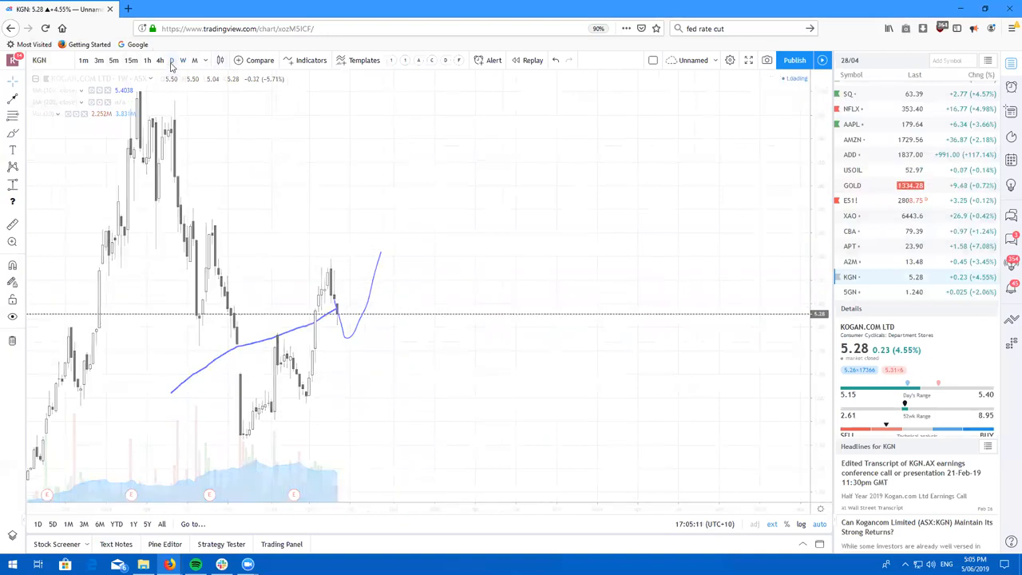
click(171, 60)
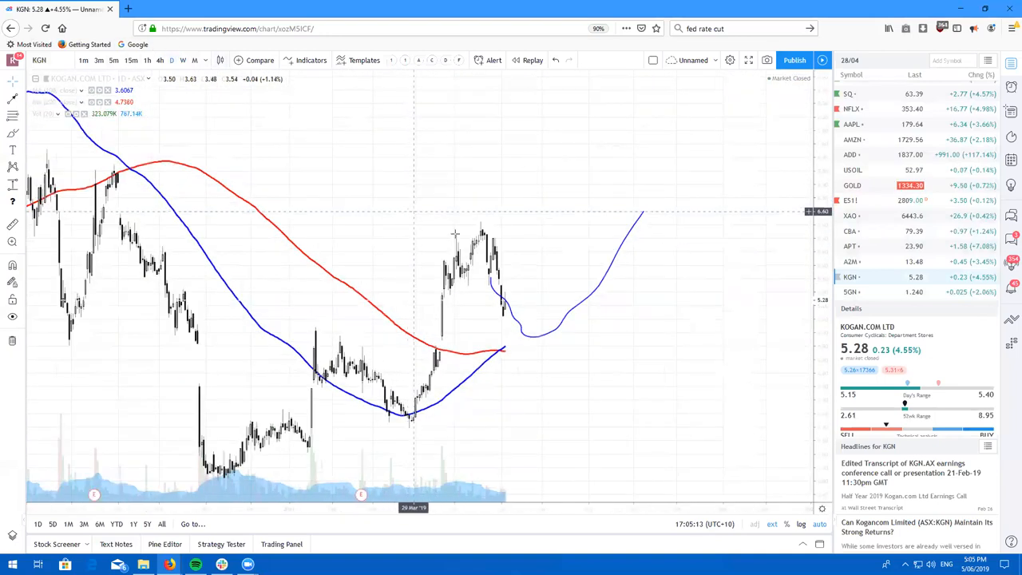
mouse_move(529, 292)
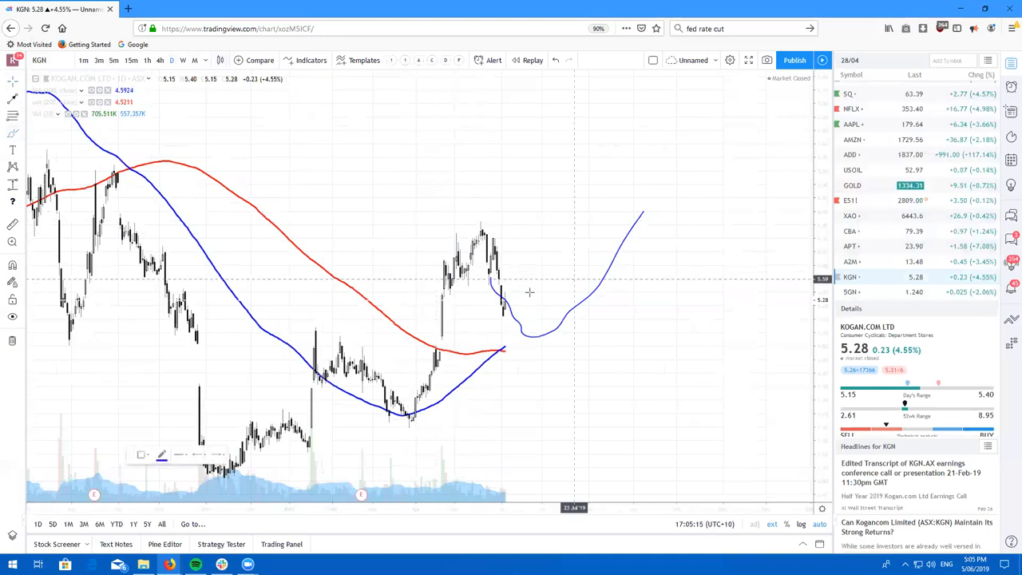
mouse_move(546, 329)
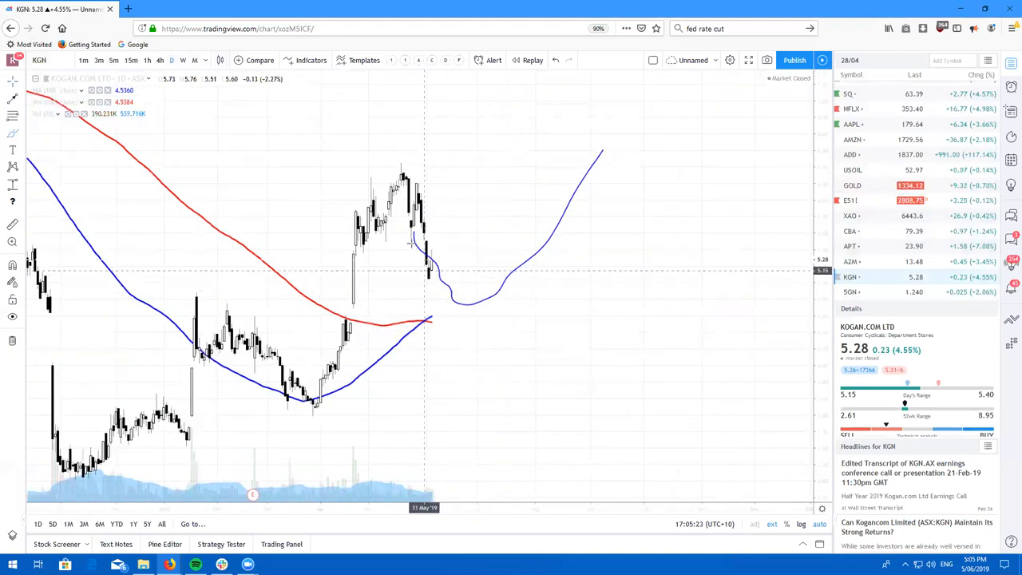
mouse_move(285, 302)
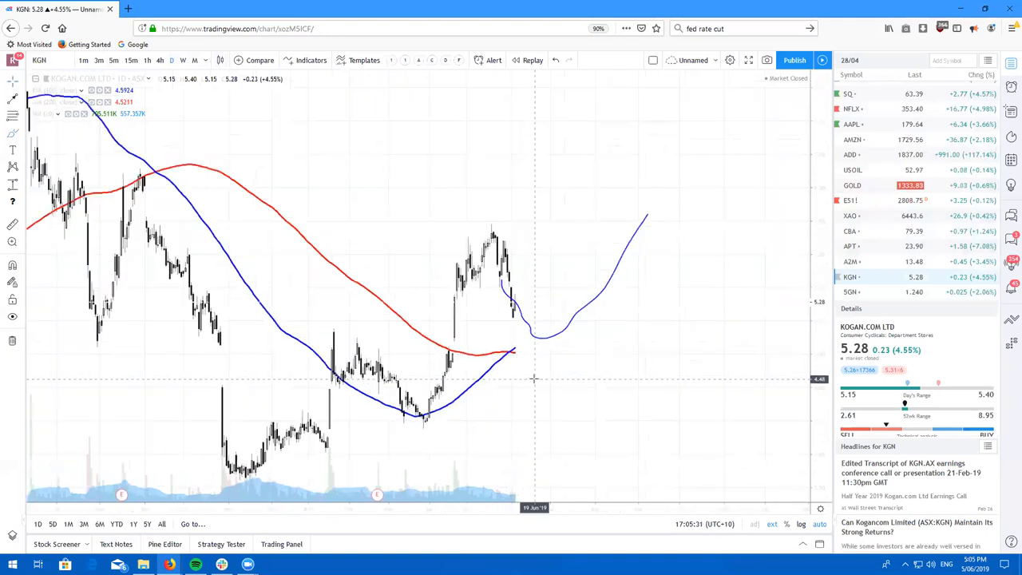
mouse_move(353, 302)
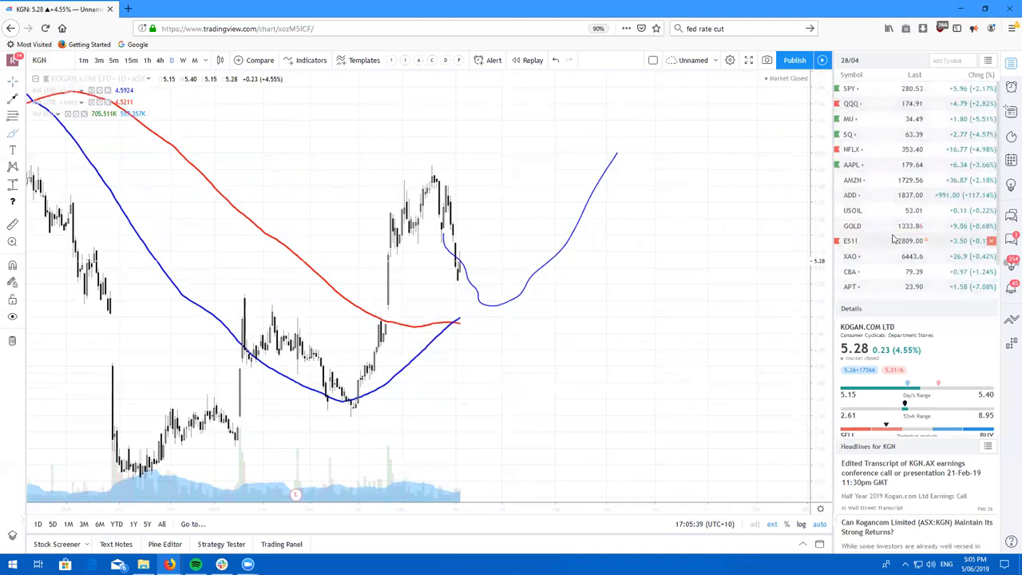
Step: Load the GOLD daily chart with its horizontal levels, trendline breakout and rising support line
click(852, 225)
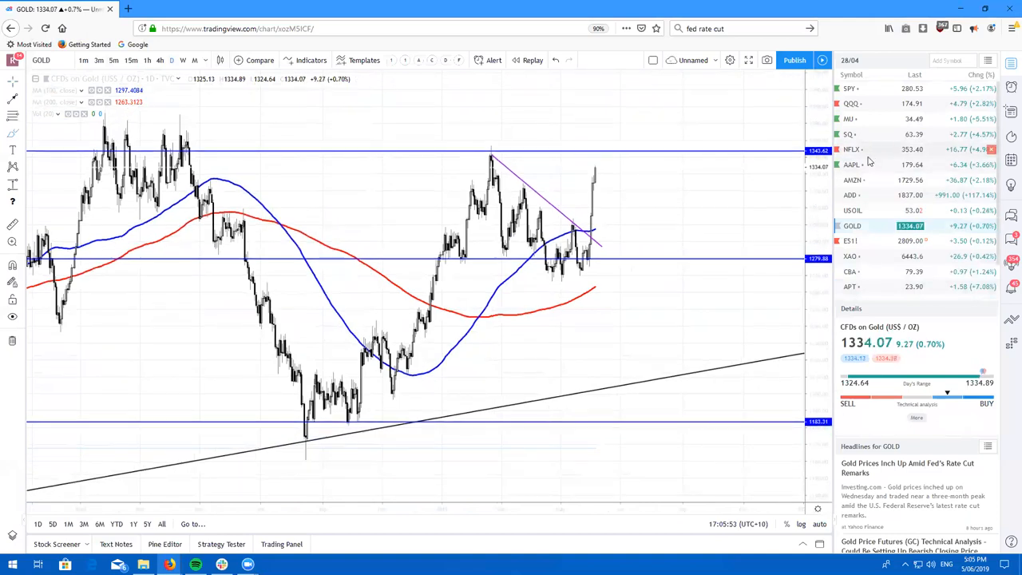
mouse_move(868, 164)
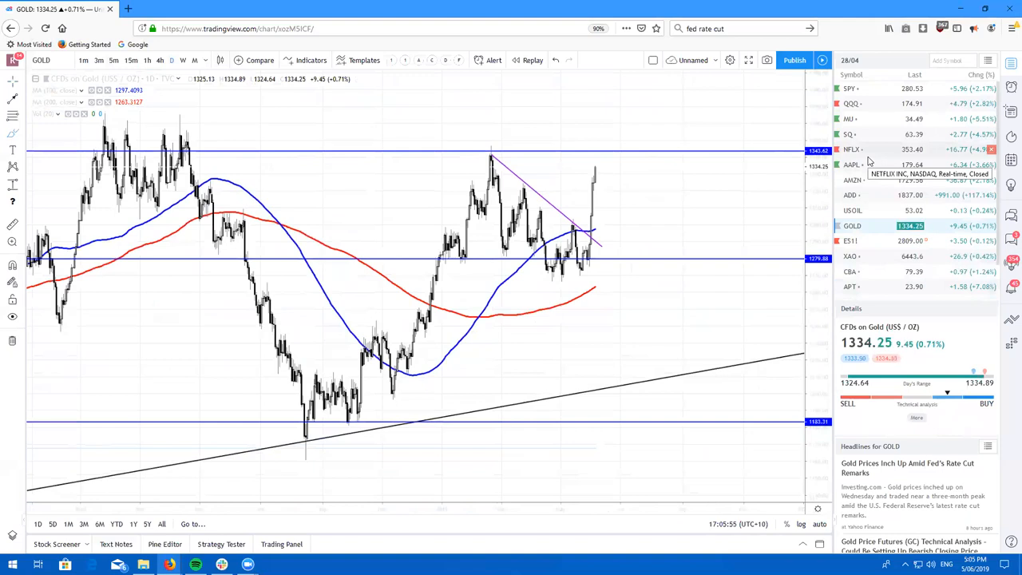
mouse_move(329, 176)
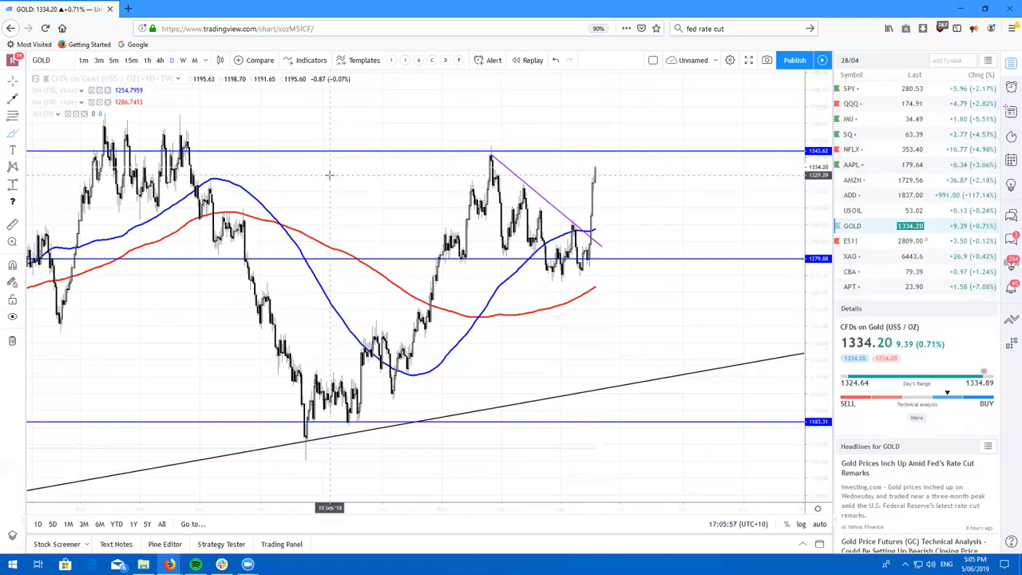
mouse_move(503, 190)
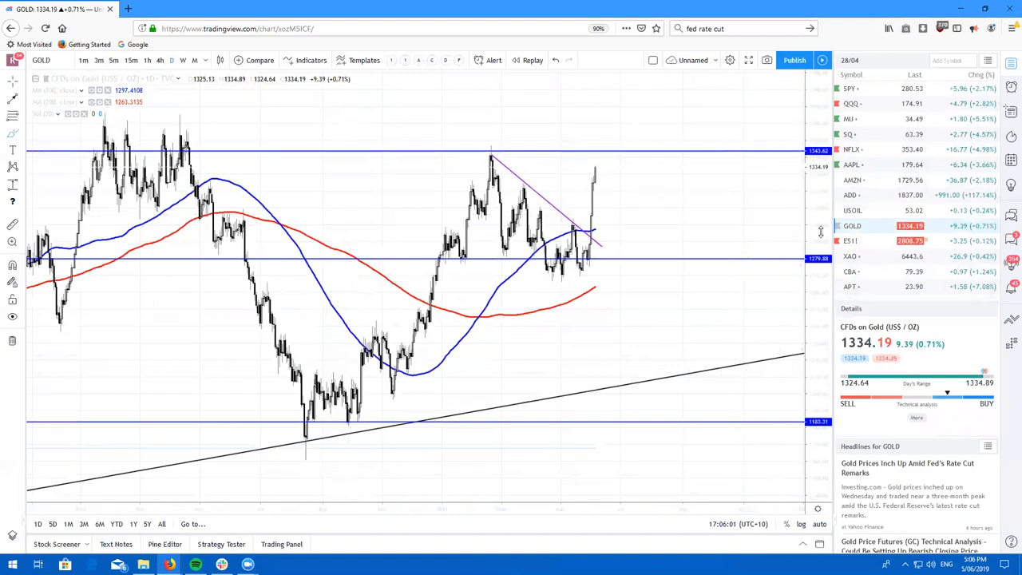
mouse_move(787, 229)
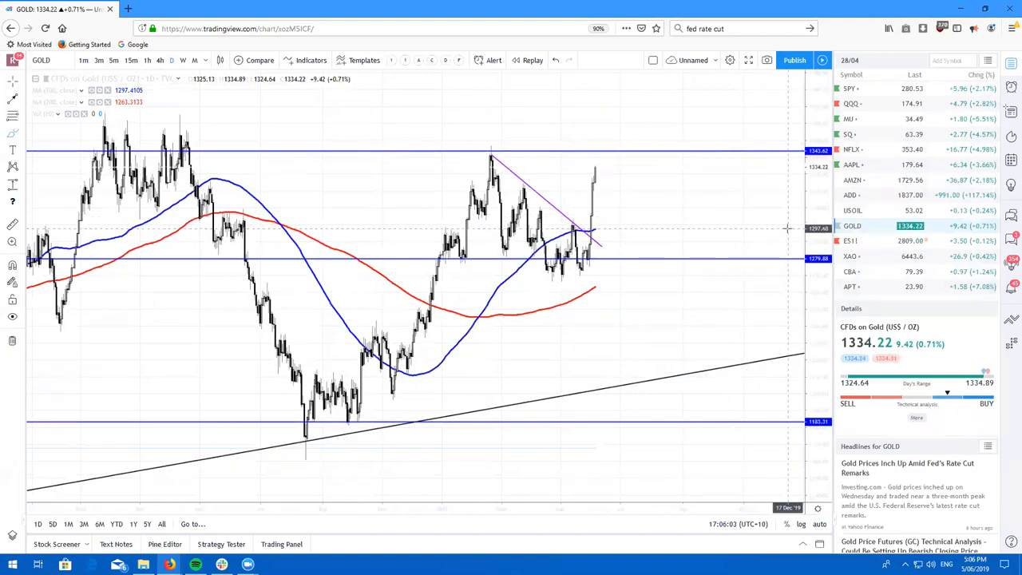
mouse_move(730, 242)
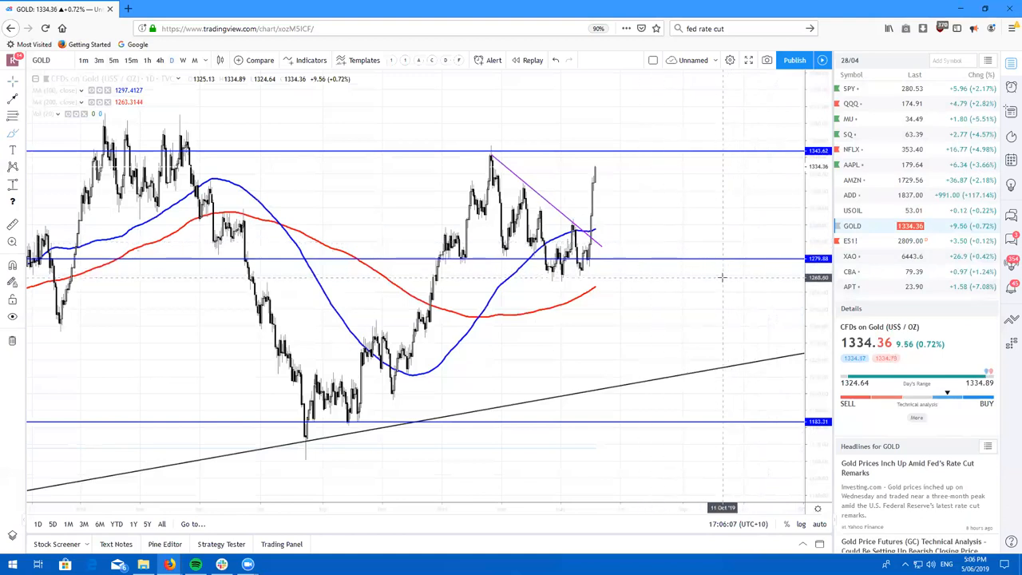
mouse_move(493, 376)
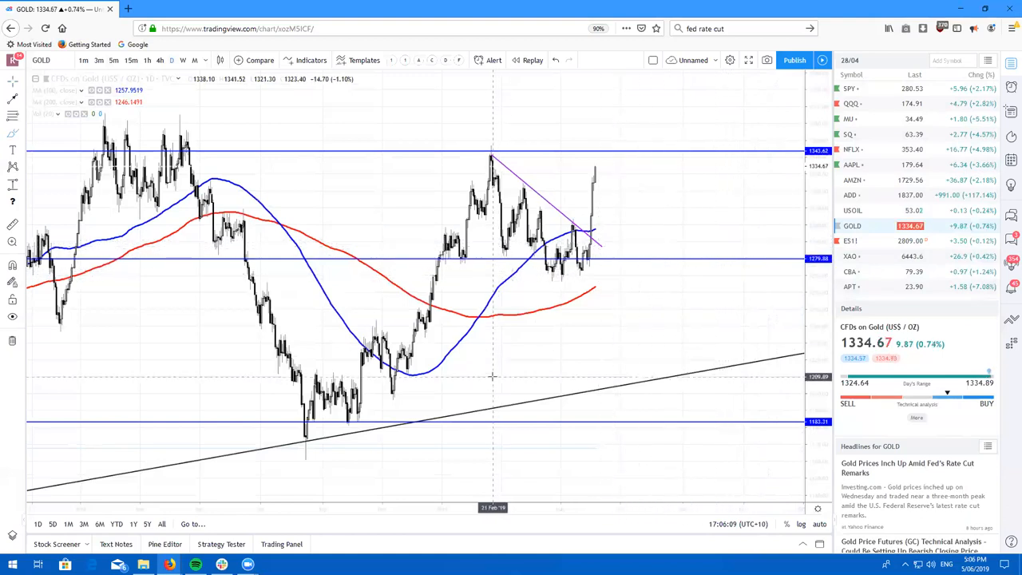